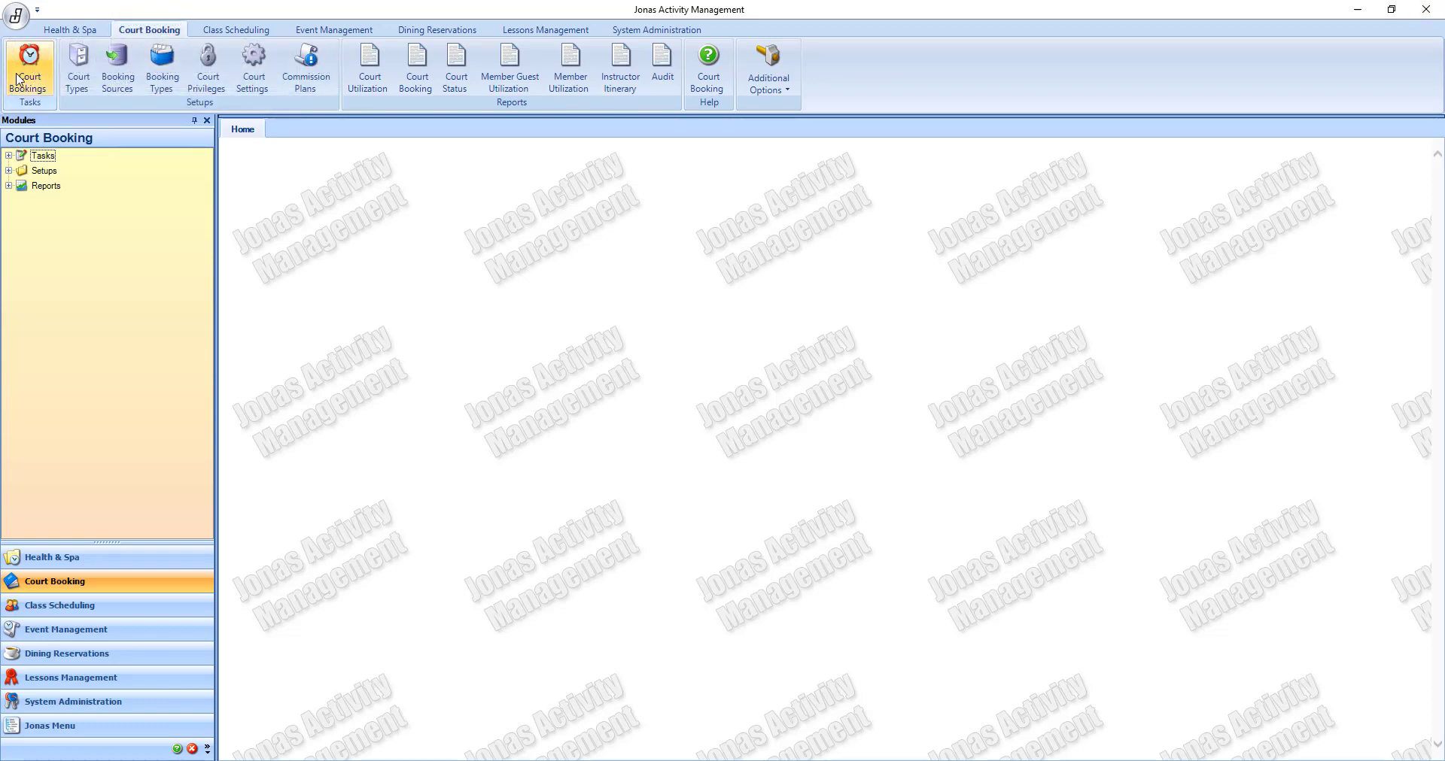
Step: Show the tennis schedule grouped by Court Type and select the 11:00 AM hour on Court 1
{"action": "left_click", "coordinate": [24, 60]}
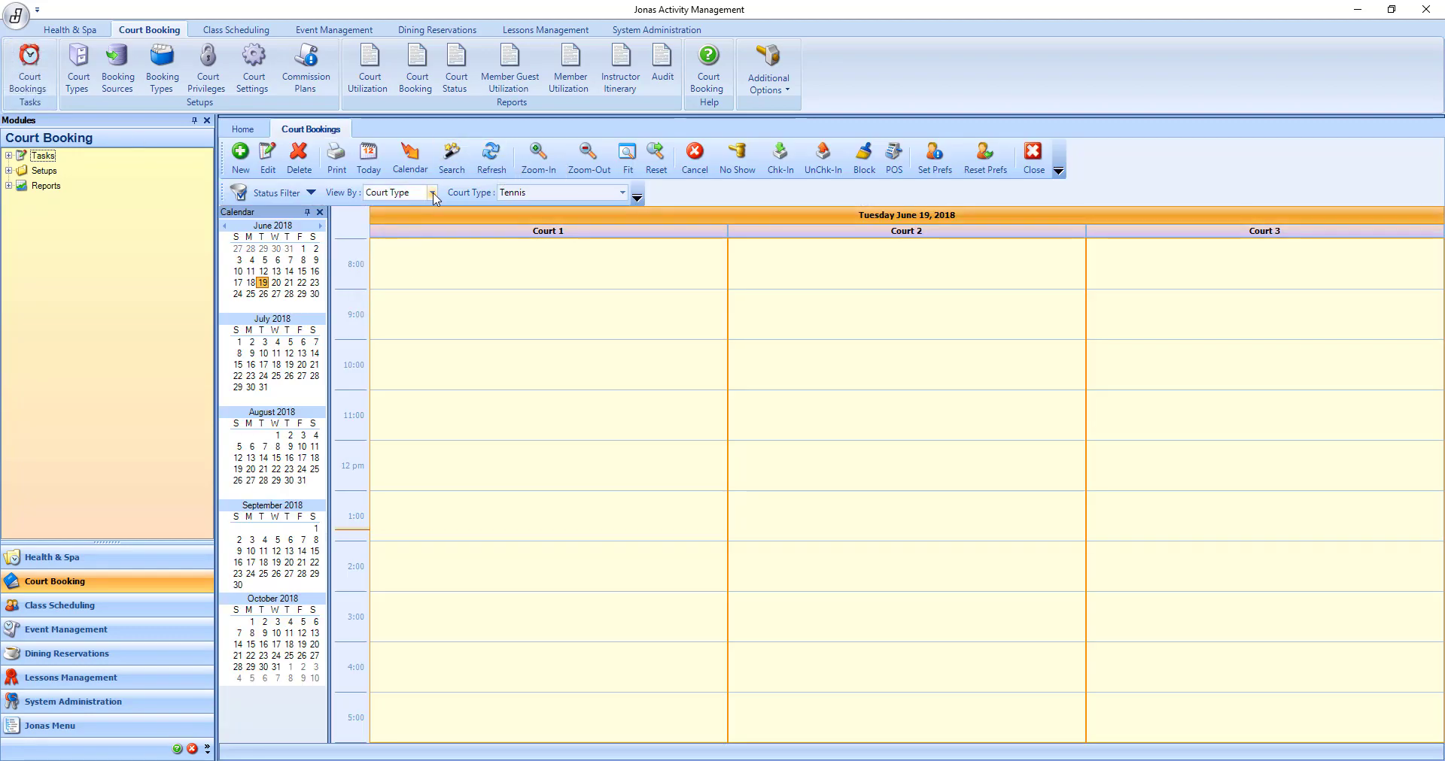
{"action": "left_click", "coordinate": [432, 192]}
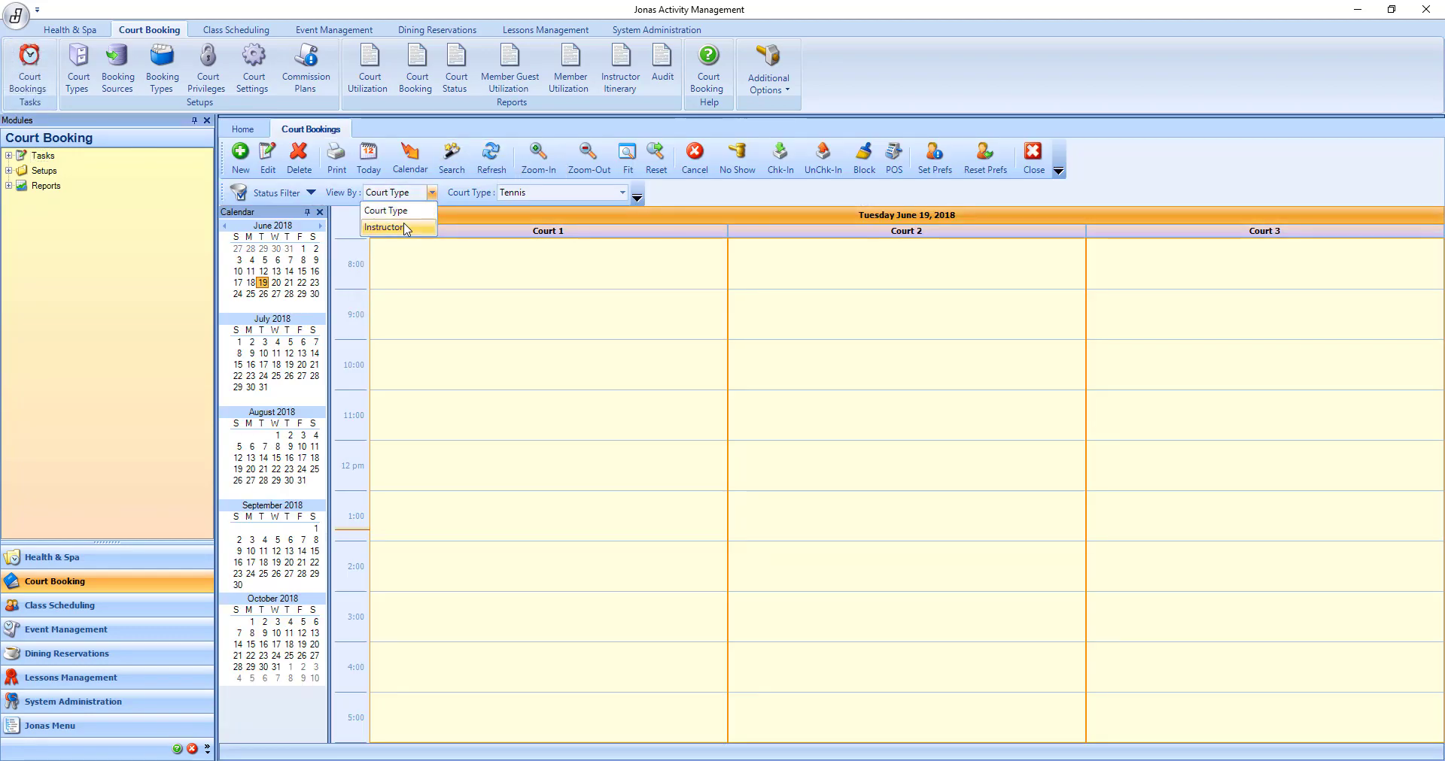
{"action": "left_click", "coordinate": [385, 211]}
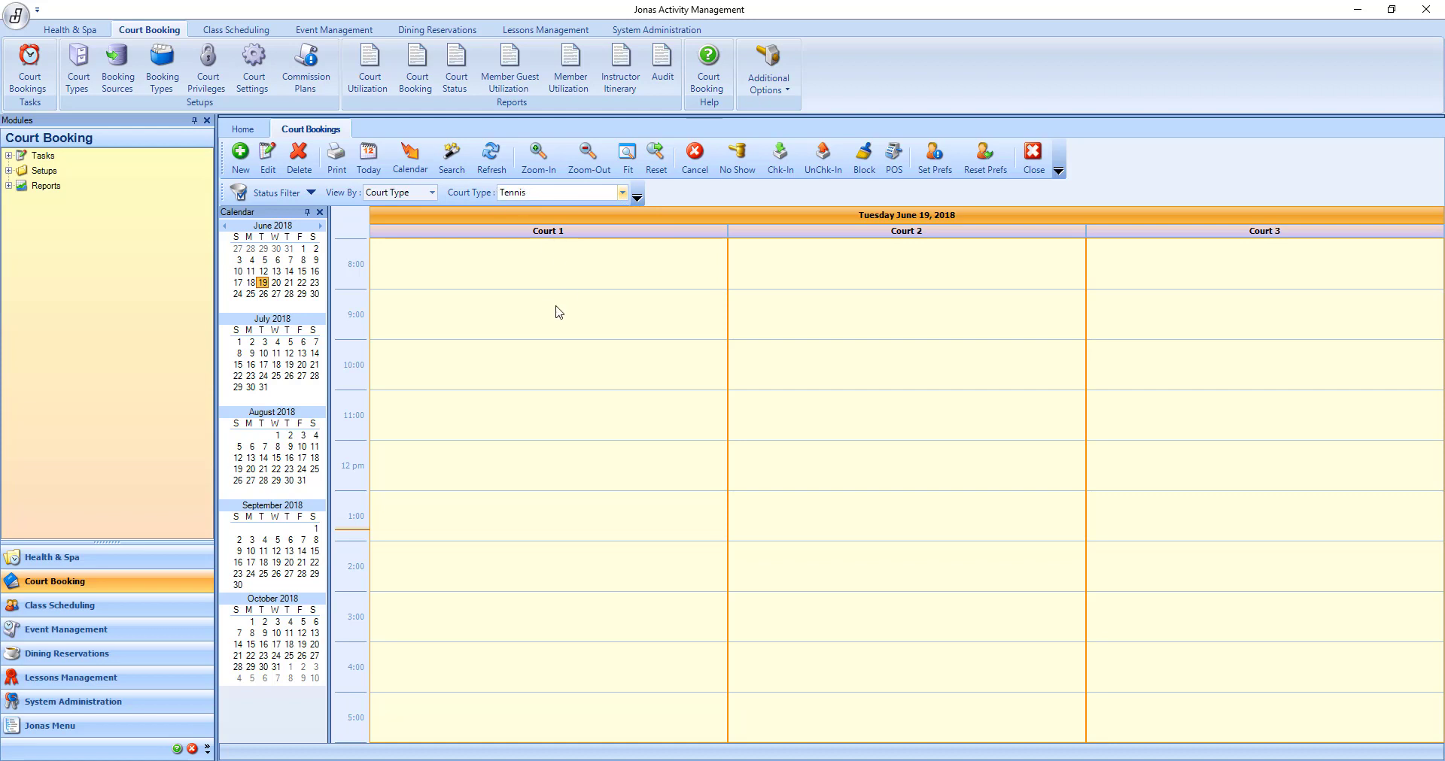
{"action": "mouse_move", "coordinate": [572, 398]}
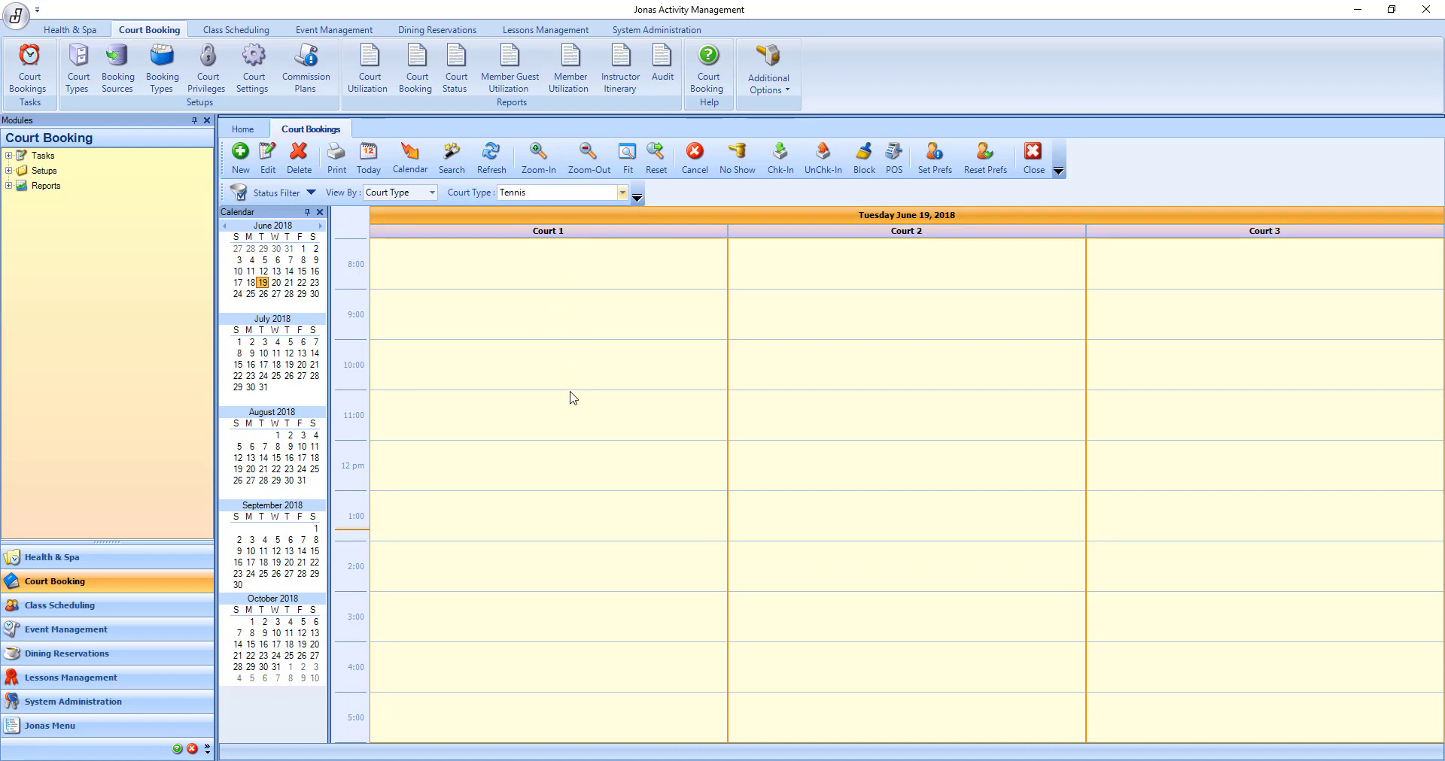
{"action": "left_click", "coordinate": [547, 415]}
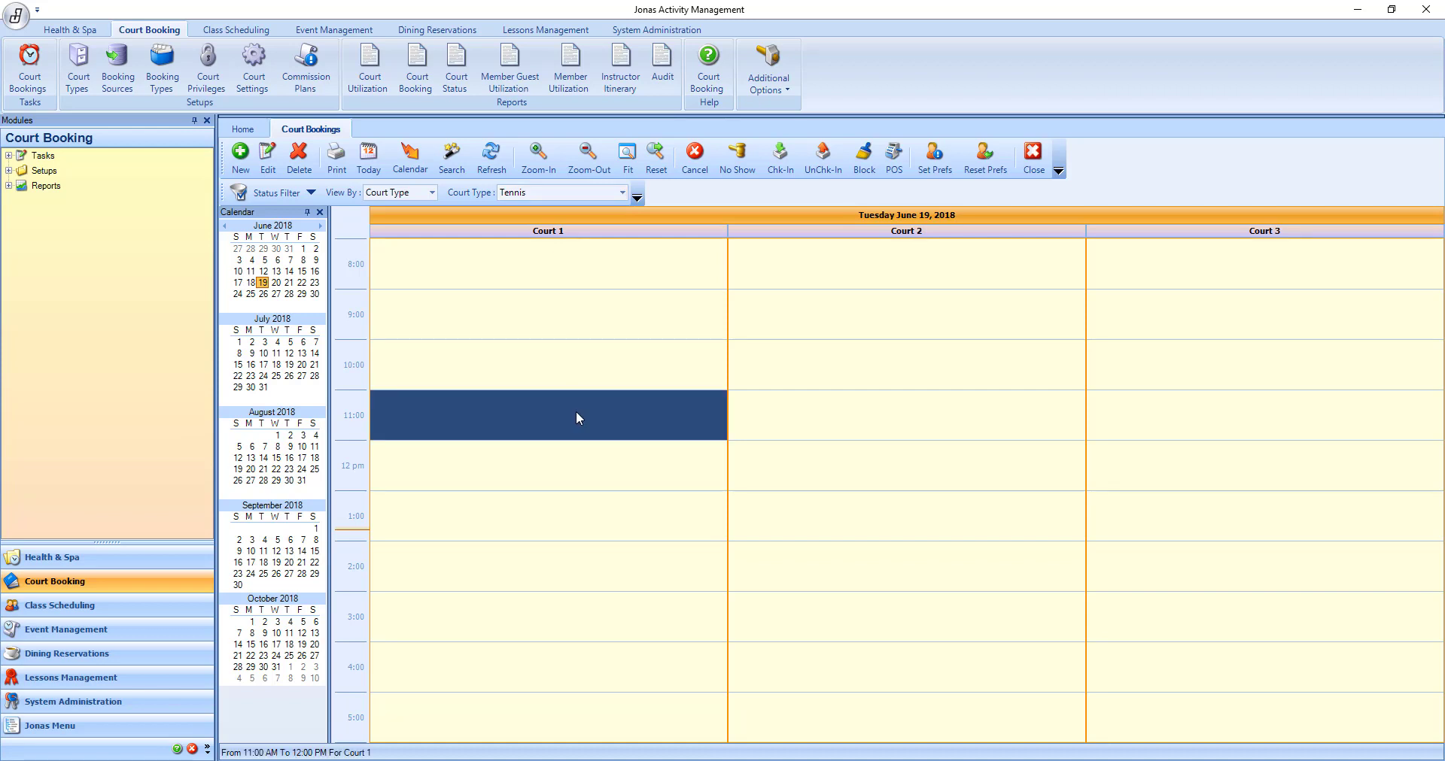
Step: Create a booking in the 11:00 Court 1 slot with source Walk Up and type Regular Play
{"action": "double_click", "coordinate": [578, 417]}
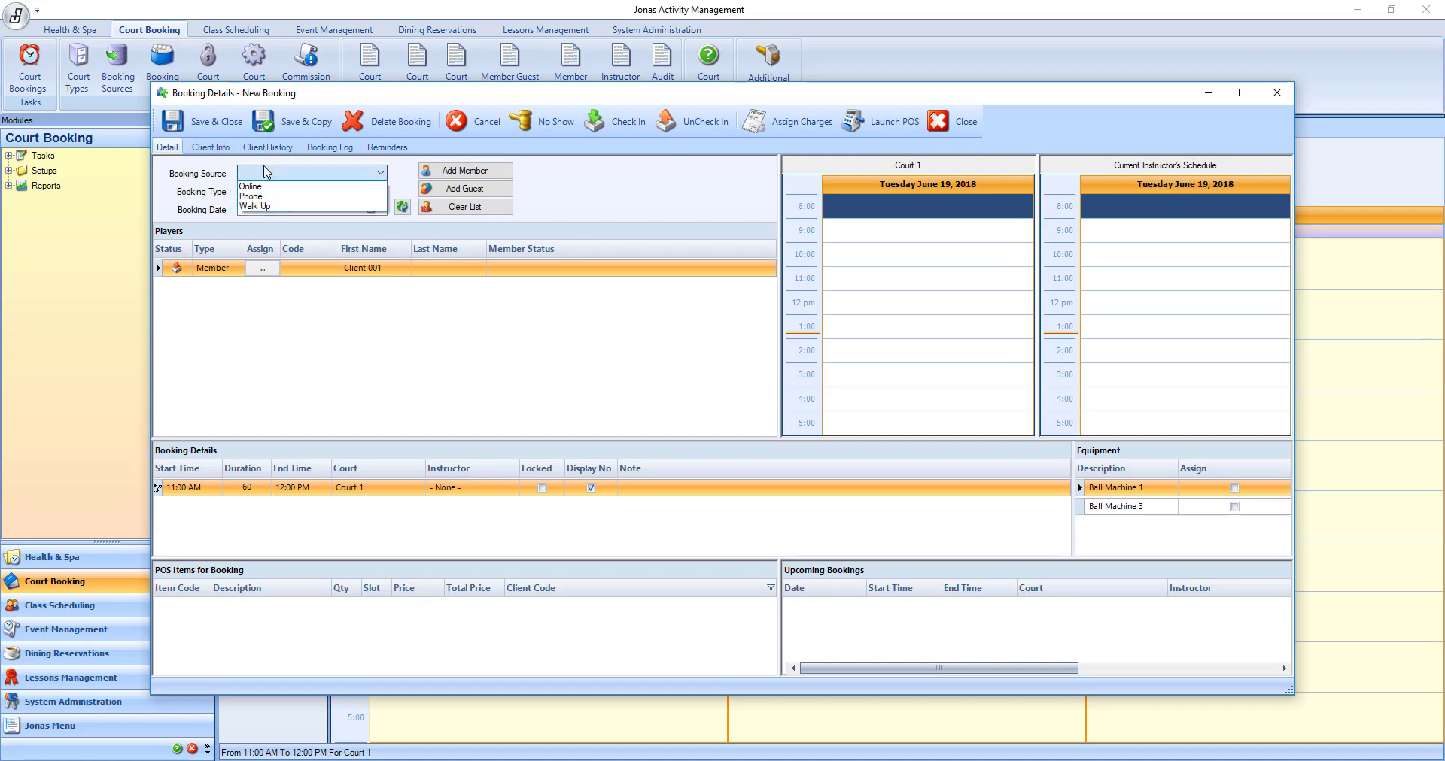
{"action": "left_click", "coordinate": [256, 206]}
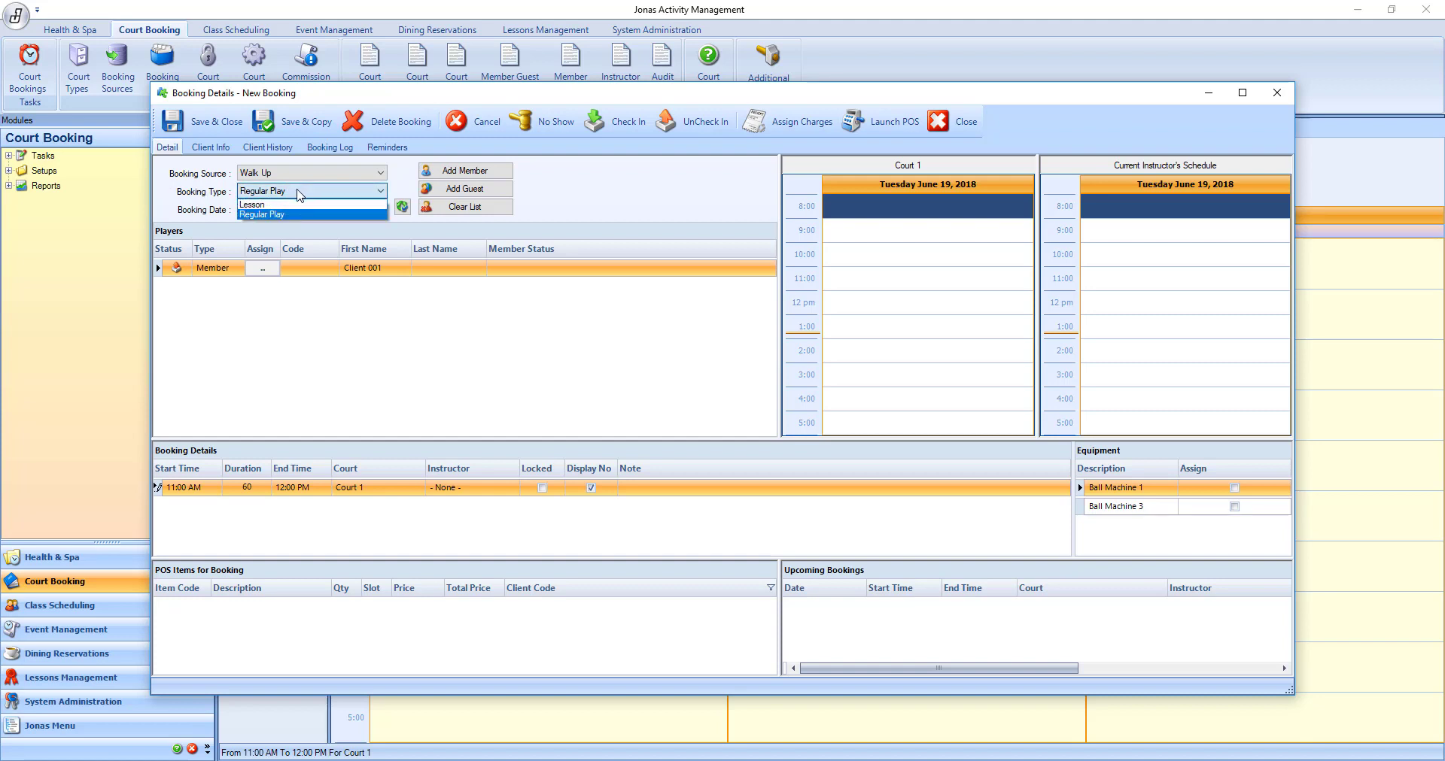
{"action": "left_click", "coordinate": [253, 205]}
{"action": "type", "text": "G0123"}
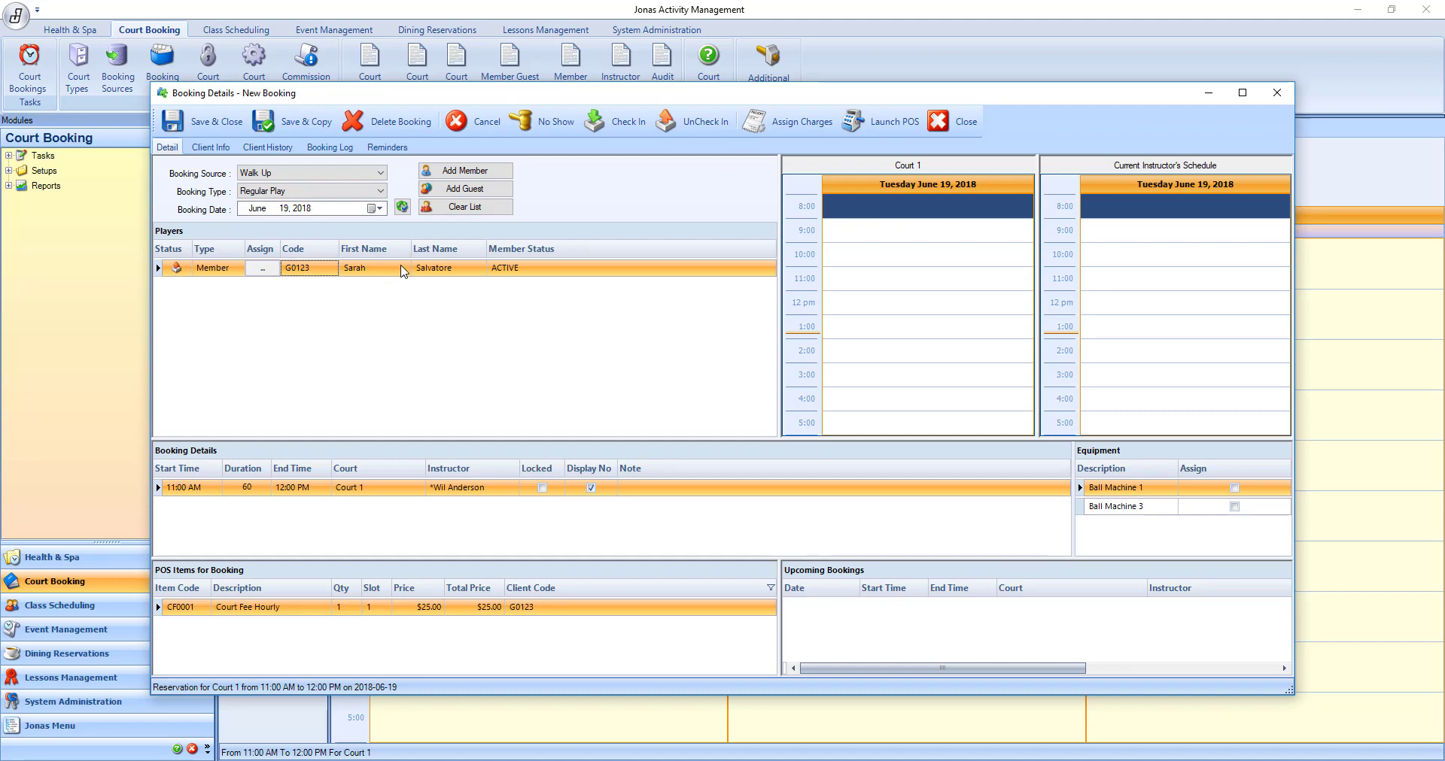
{"action": "mouse_move", "coordinate": [153, 510]}
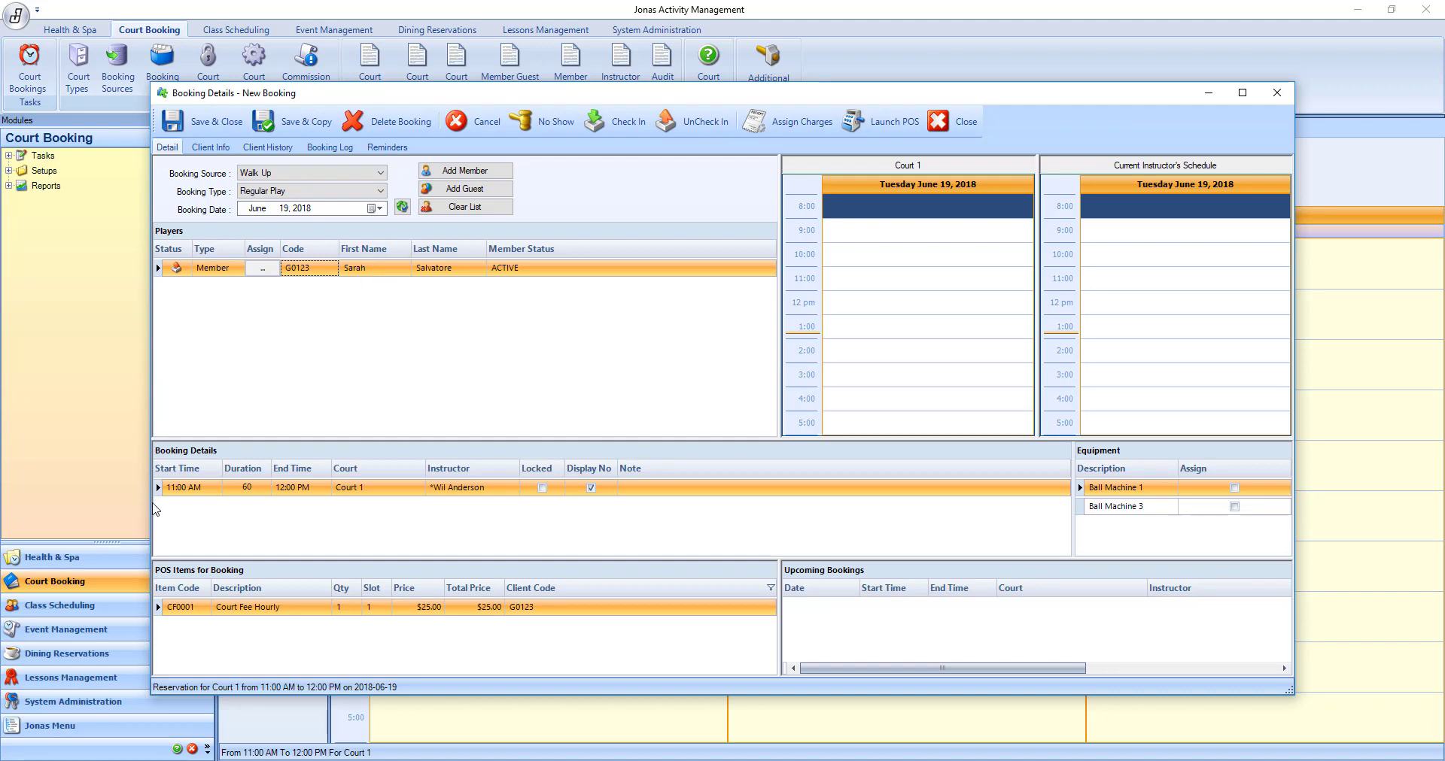
{"action": "mouse_move", "coordinate": [491, 517]}
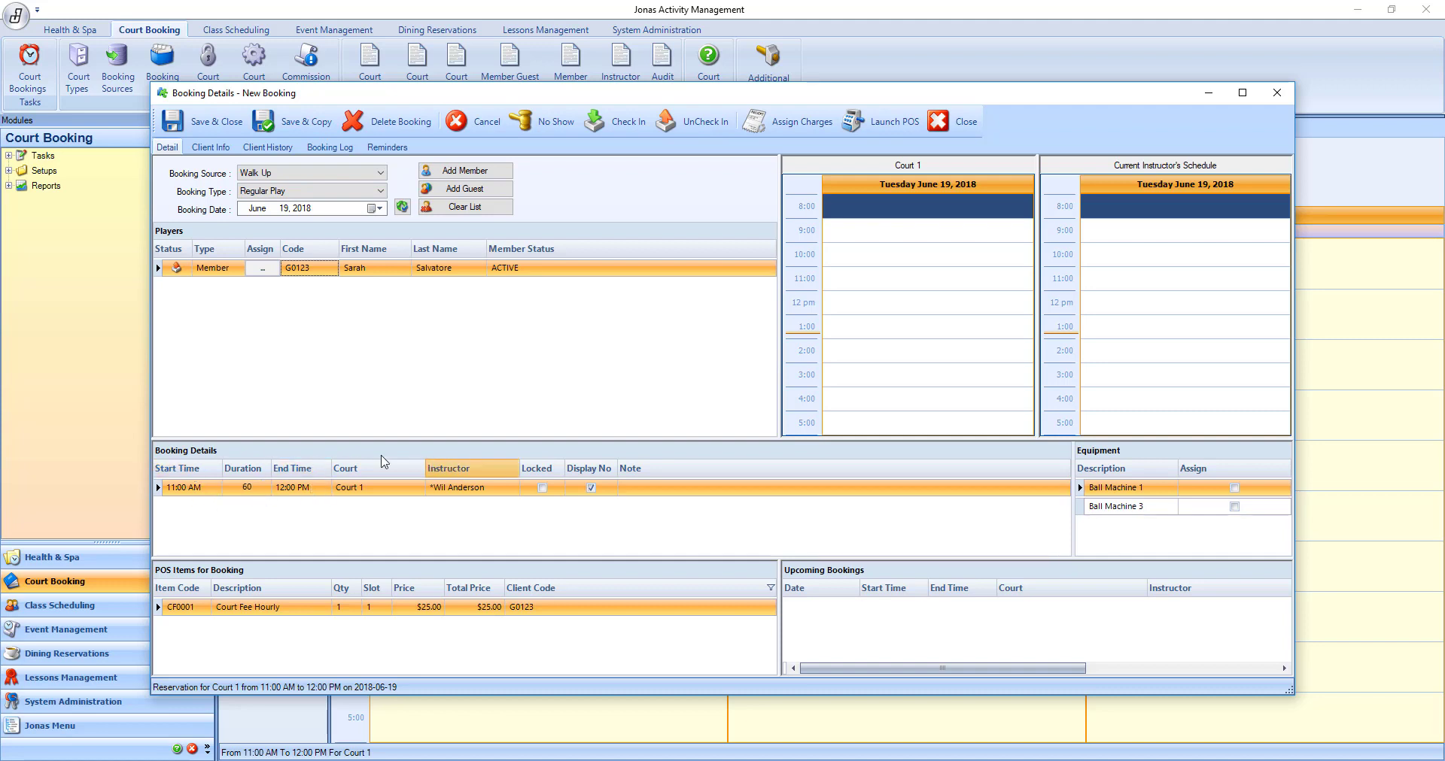
Step: Set Instructor to None, keep Regular Play, and assign Ball Machine 1 for the $10 hourly charge
{"action": "left_click", "coordinate": [378, 487]}
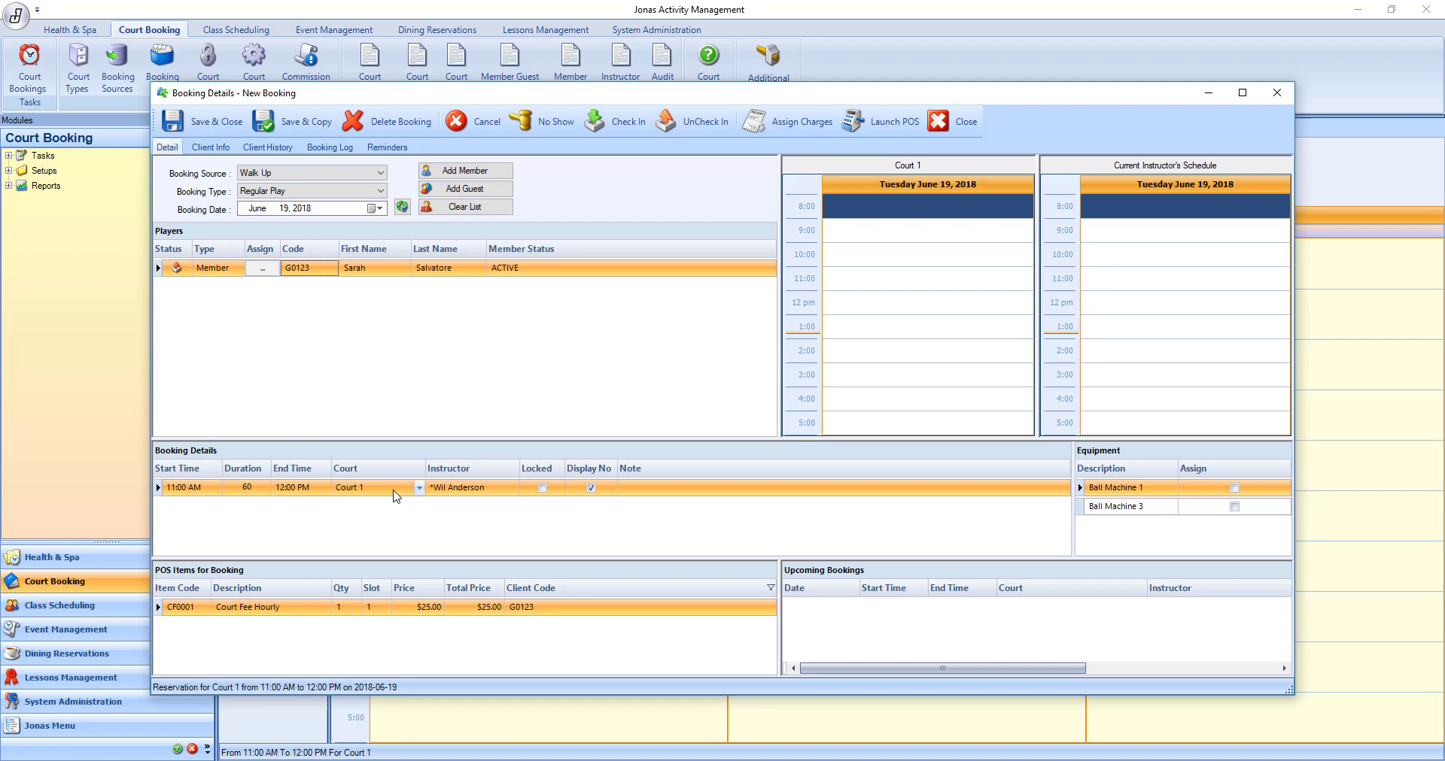
{"action": "left_click", "coordinate": [511, 488]}
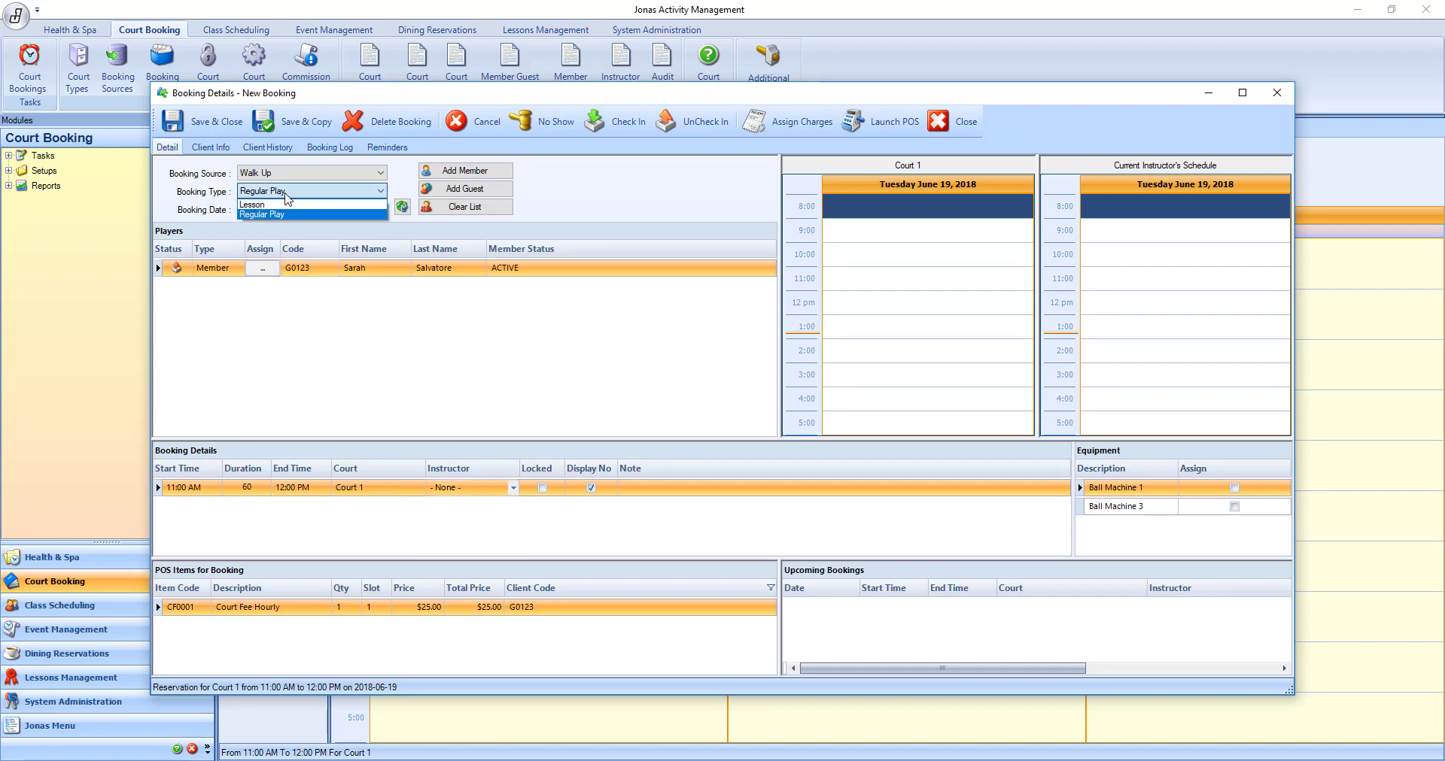
{"action": "left_click", "coordinate": [262, 216]}
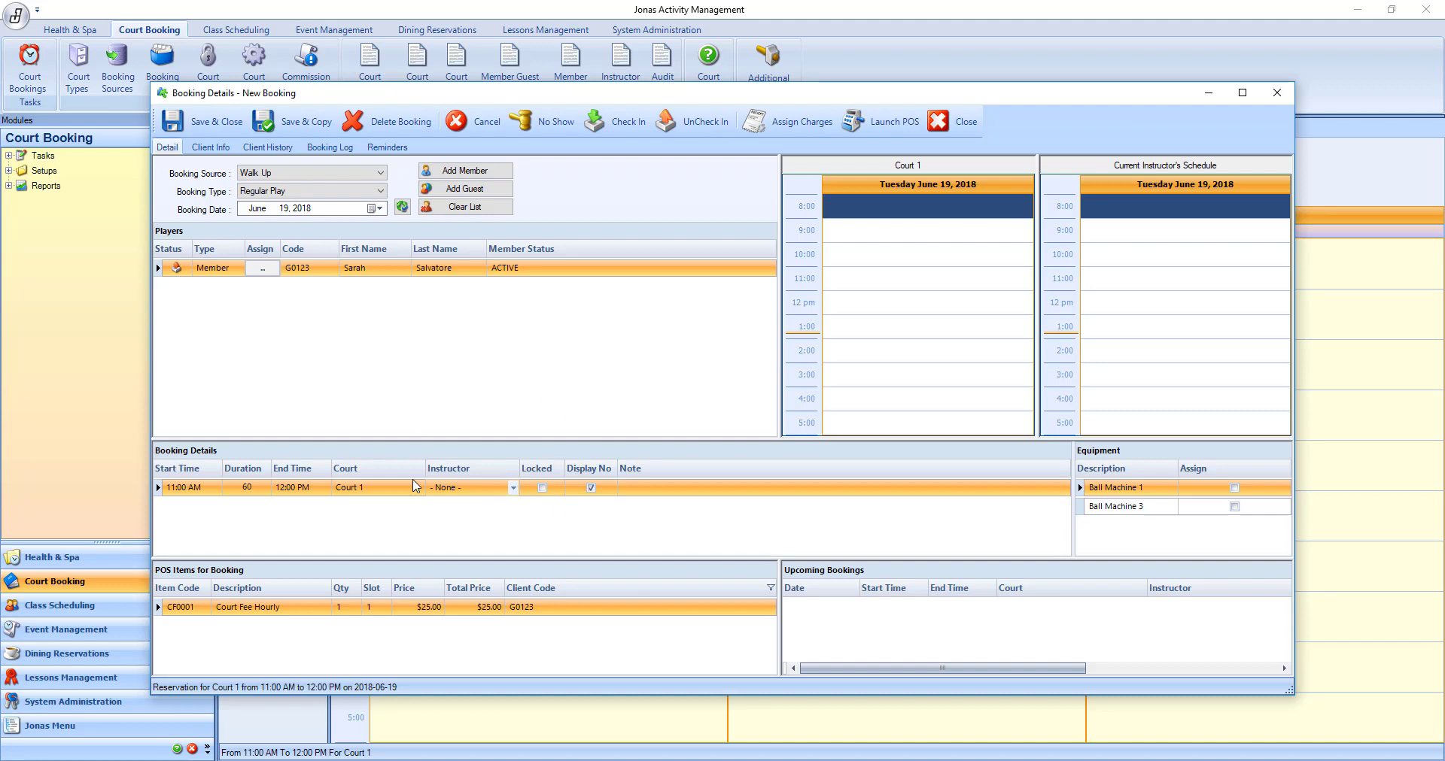
{"action": "mouse_move", "coordinate": [447, 507]}
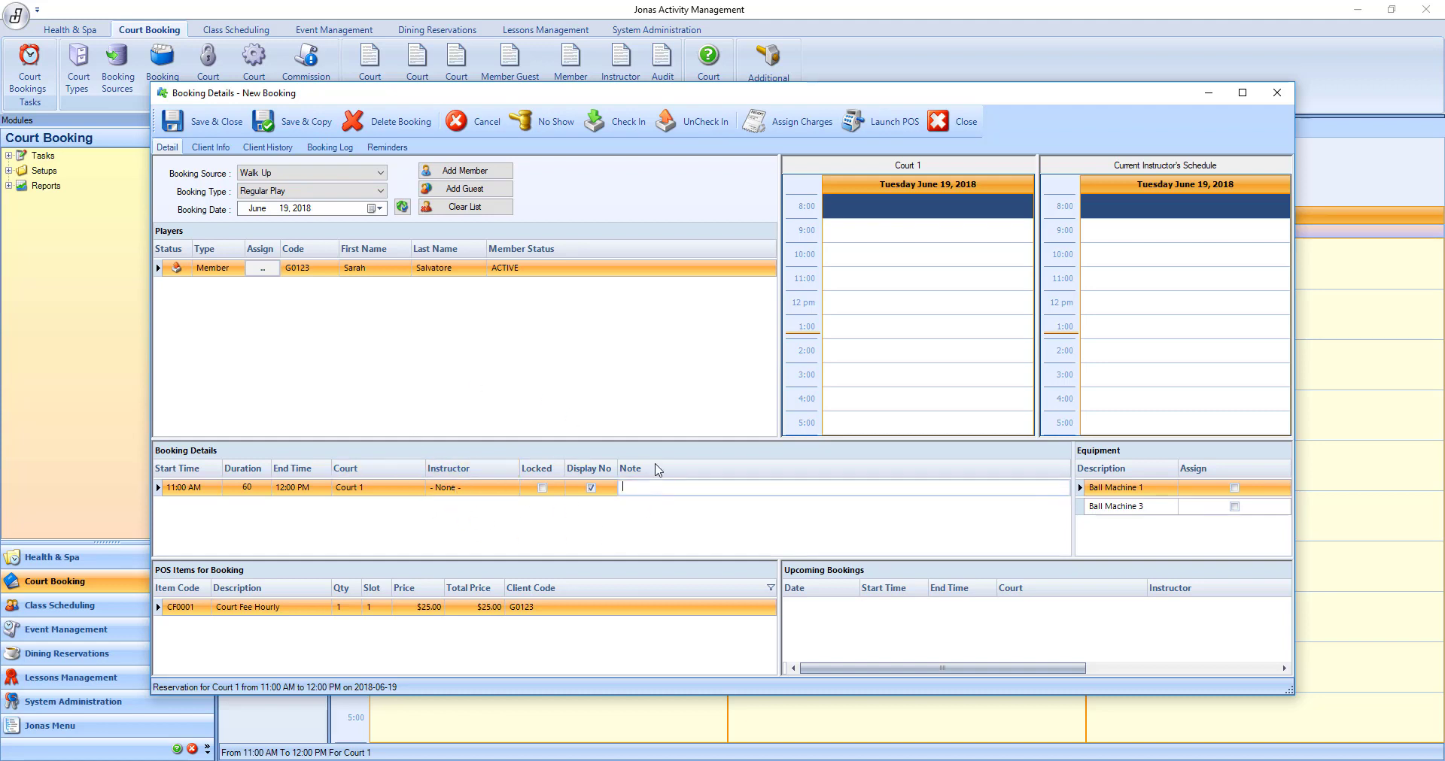
{"action": "mouse_move", "coordinate": [638, 492]}
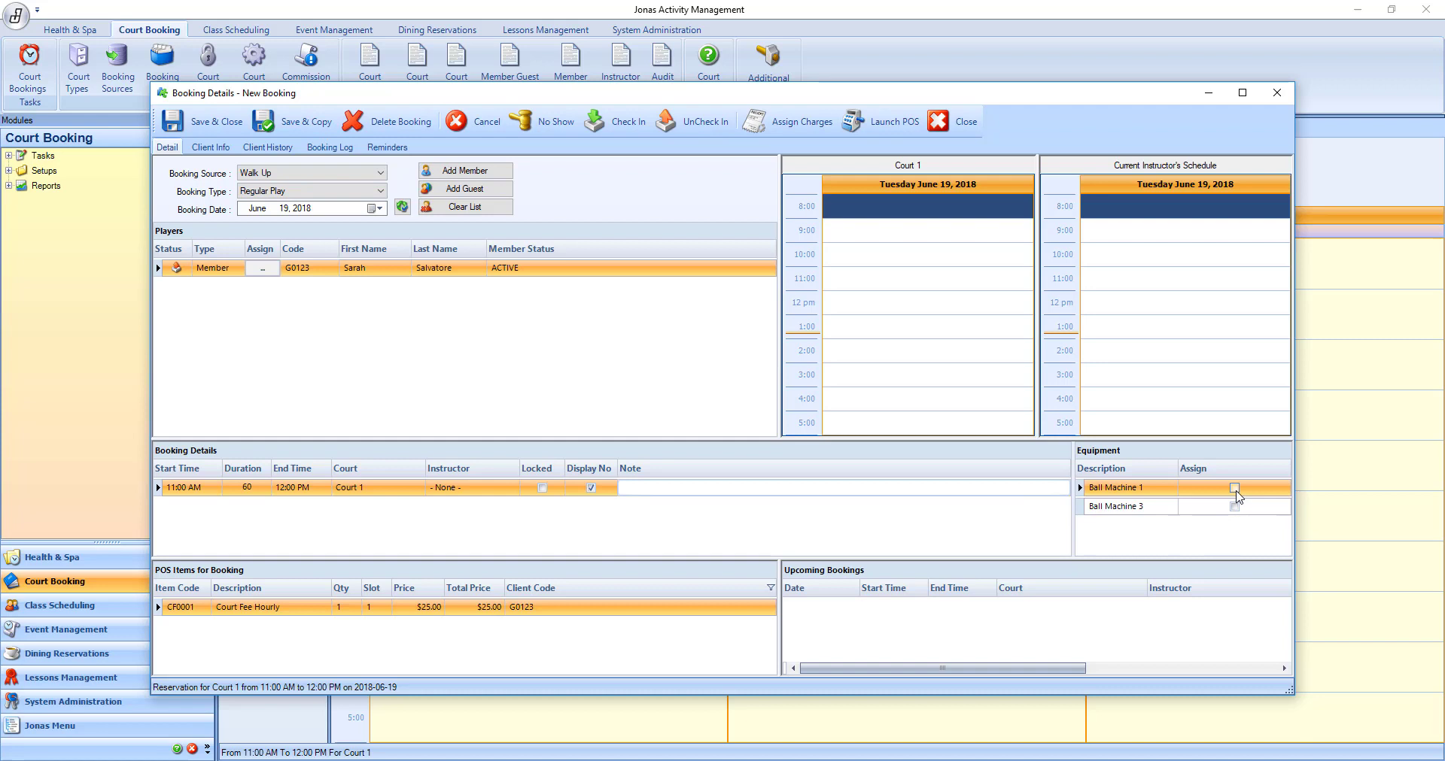
{"action": "left_click", "coordinate": [1234, 487]}
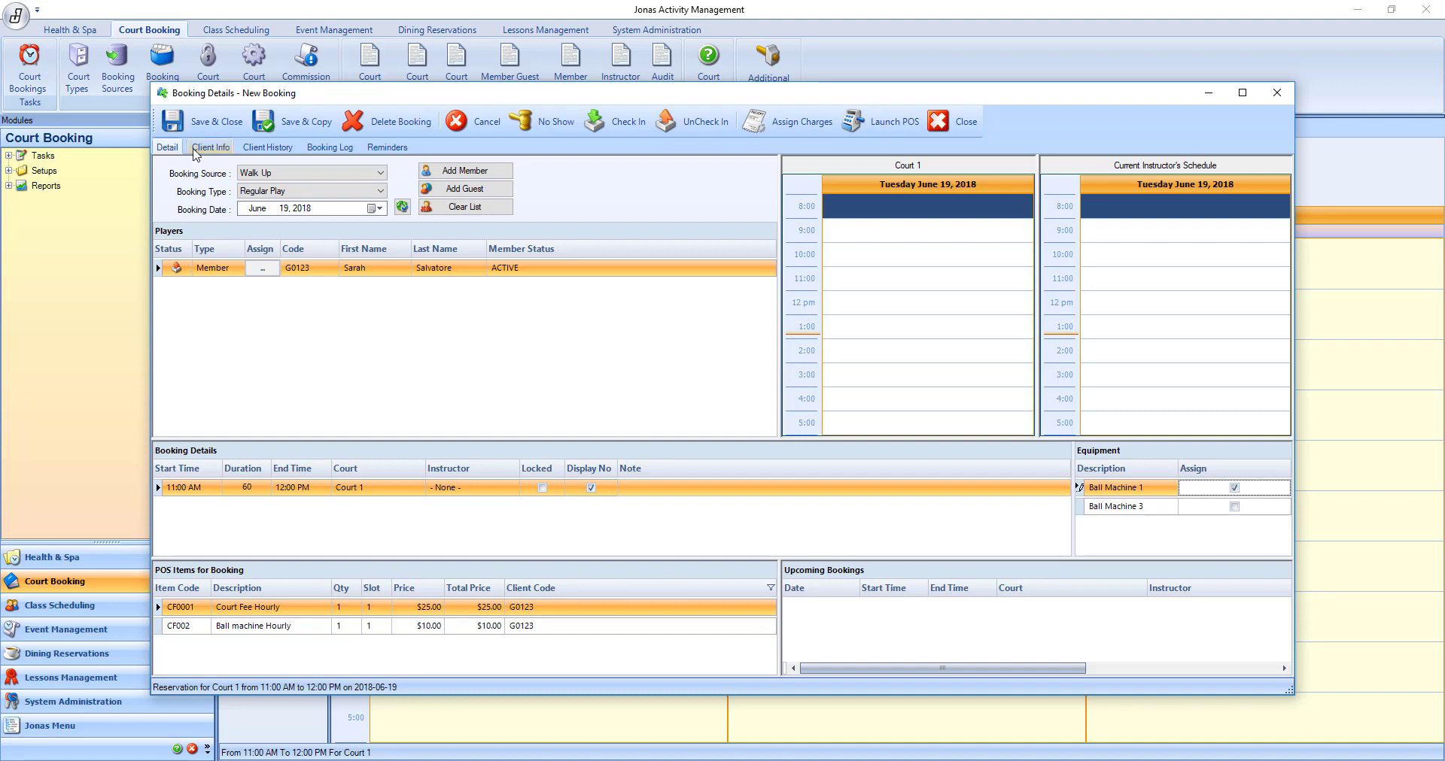
Step: Review the member's Address, Preferences, Extra Info and Notes under Client Info
{"action": "left_click", "coordinate": [211, 148]}
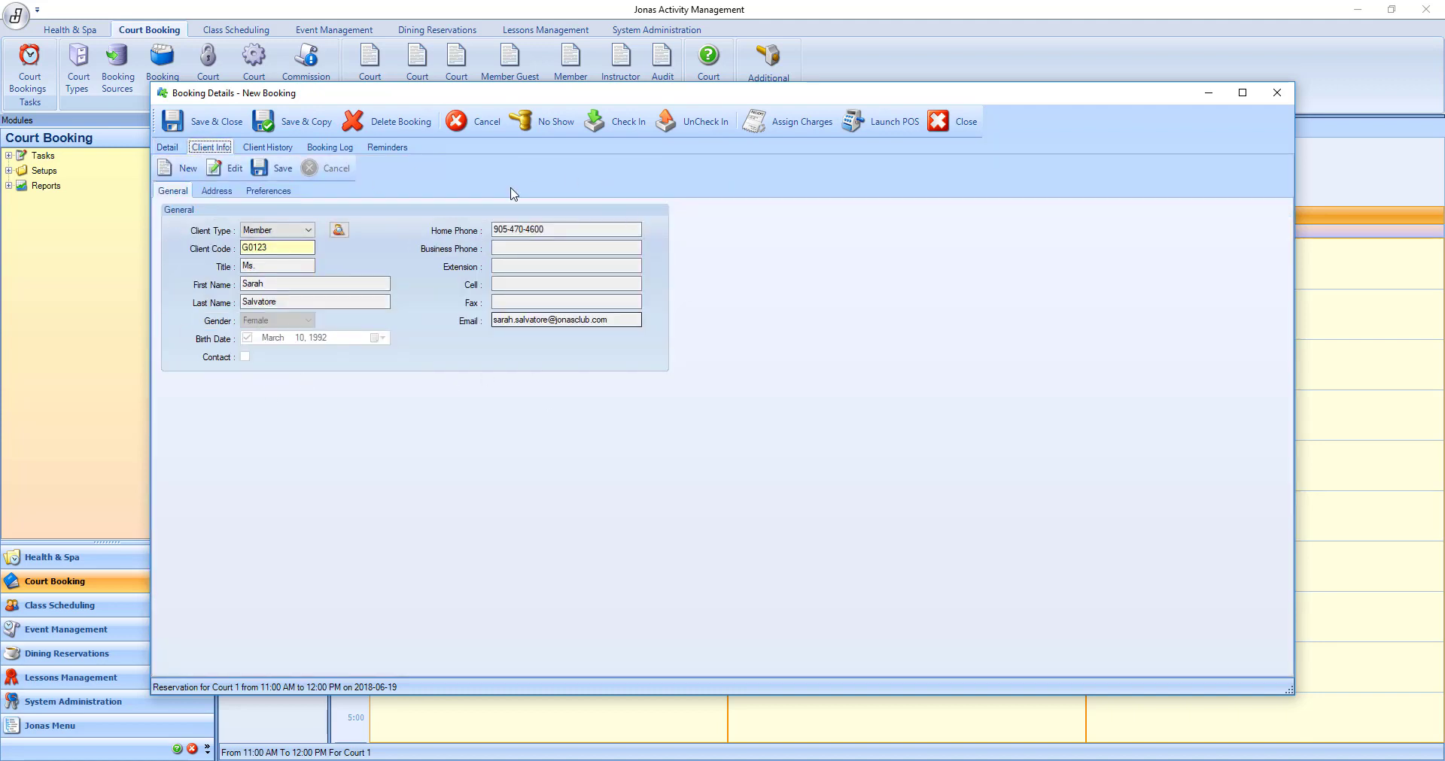
{"action": "left_click", "coordinate": [217, 192]}
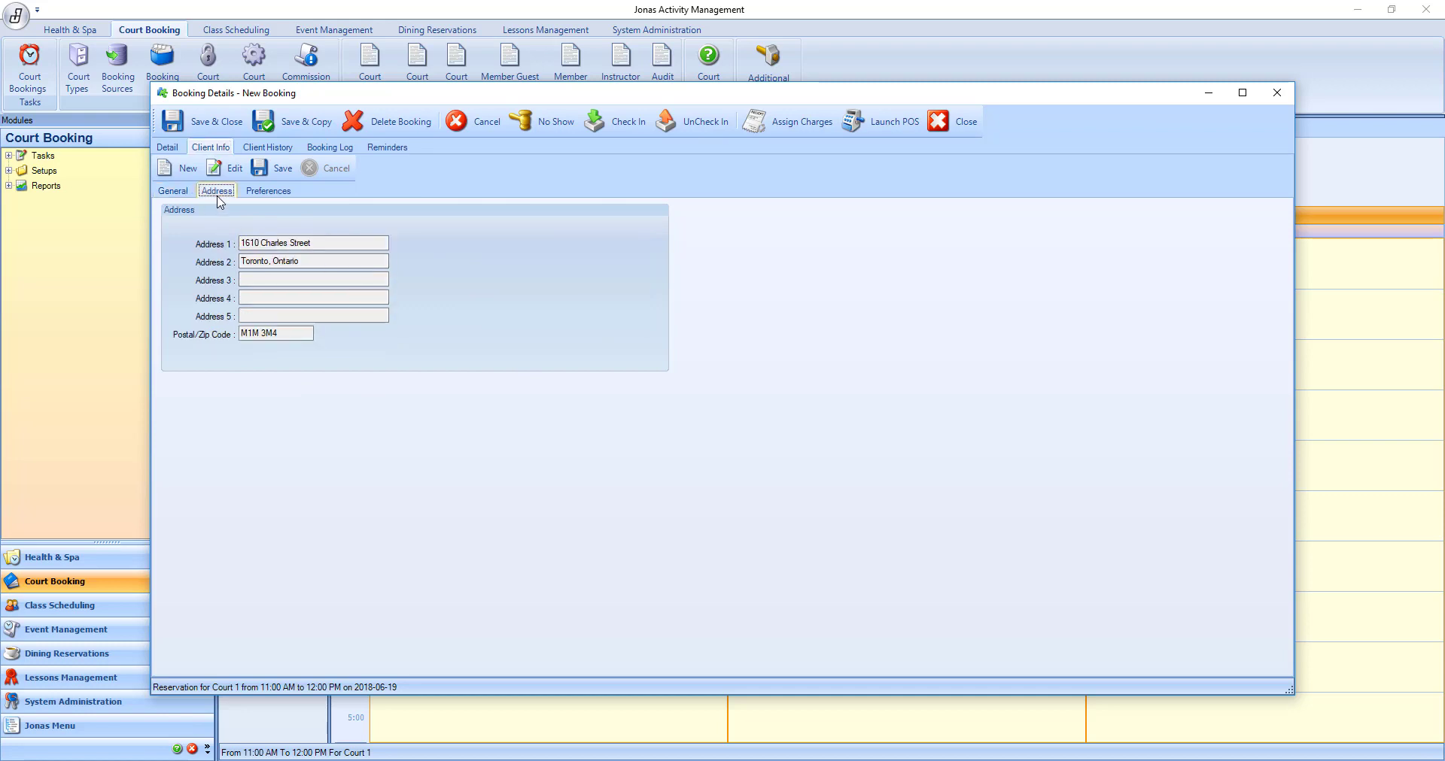
{"action": "left_click", "coordinate": [268, 191]}
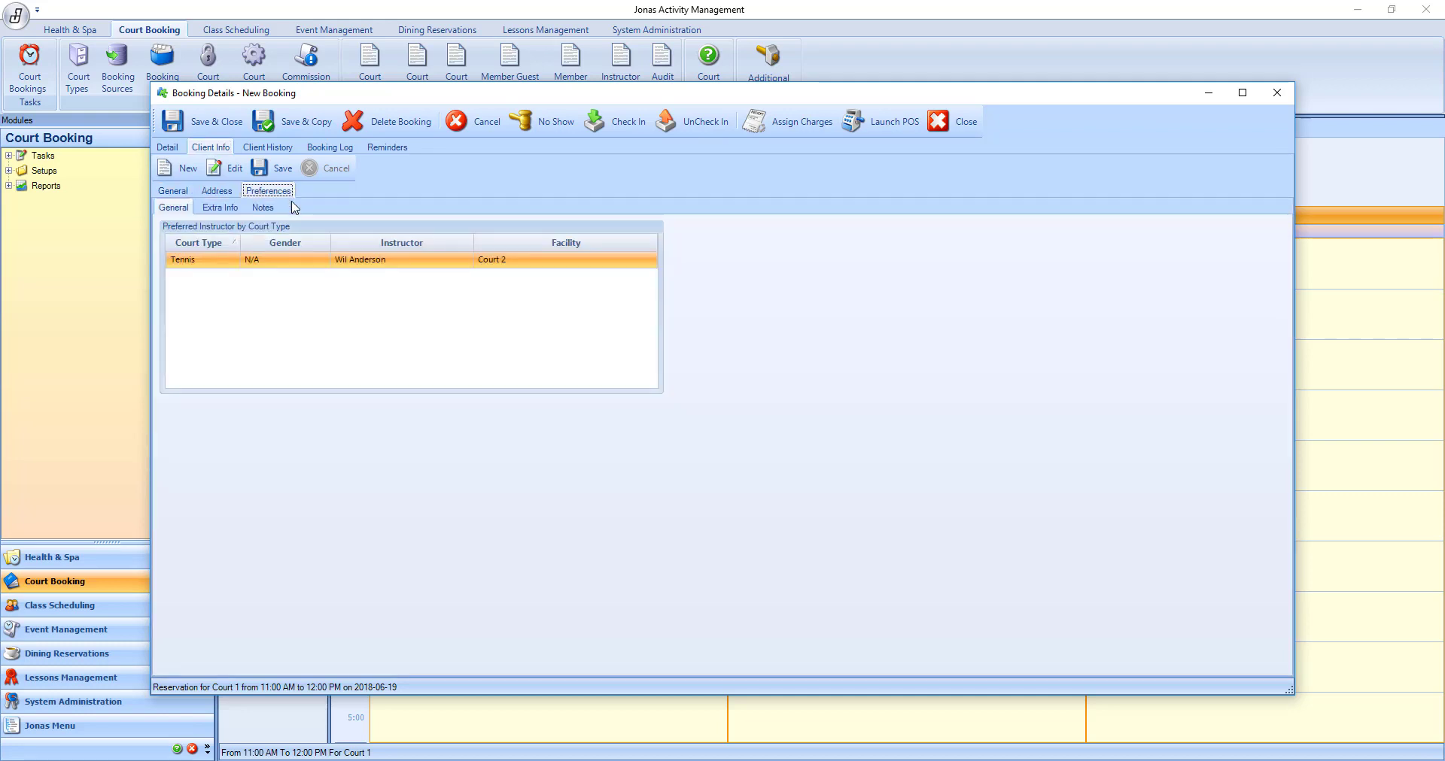
{"action": "mouse_move", "coordinate": [231, 273]}
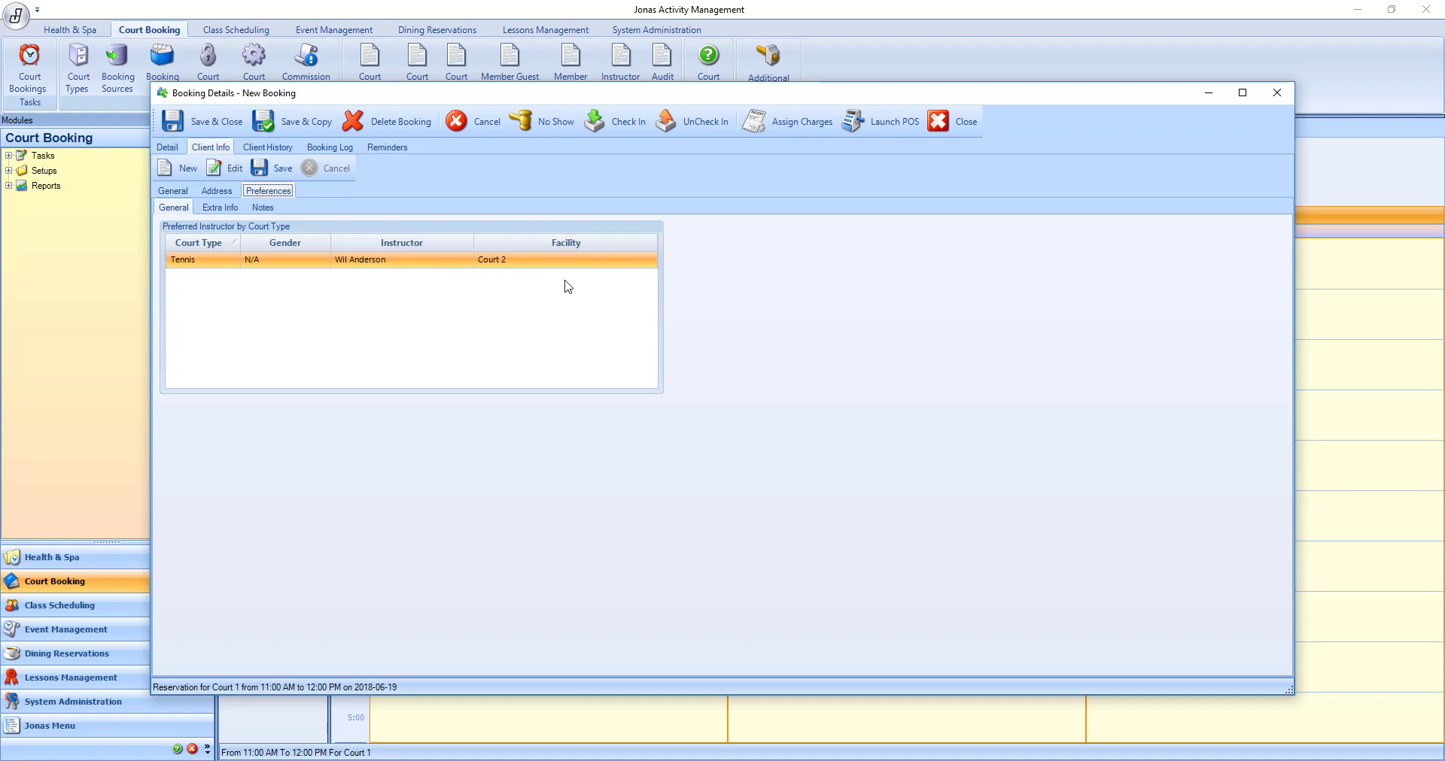
{"action": "left_click", "coordinate": [219, 207]}
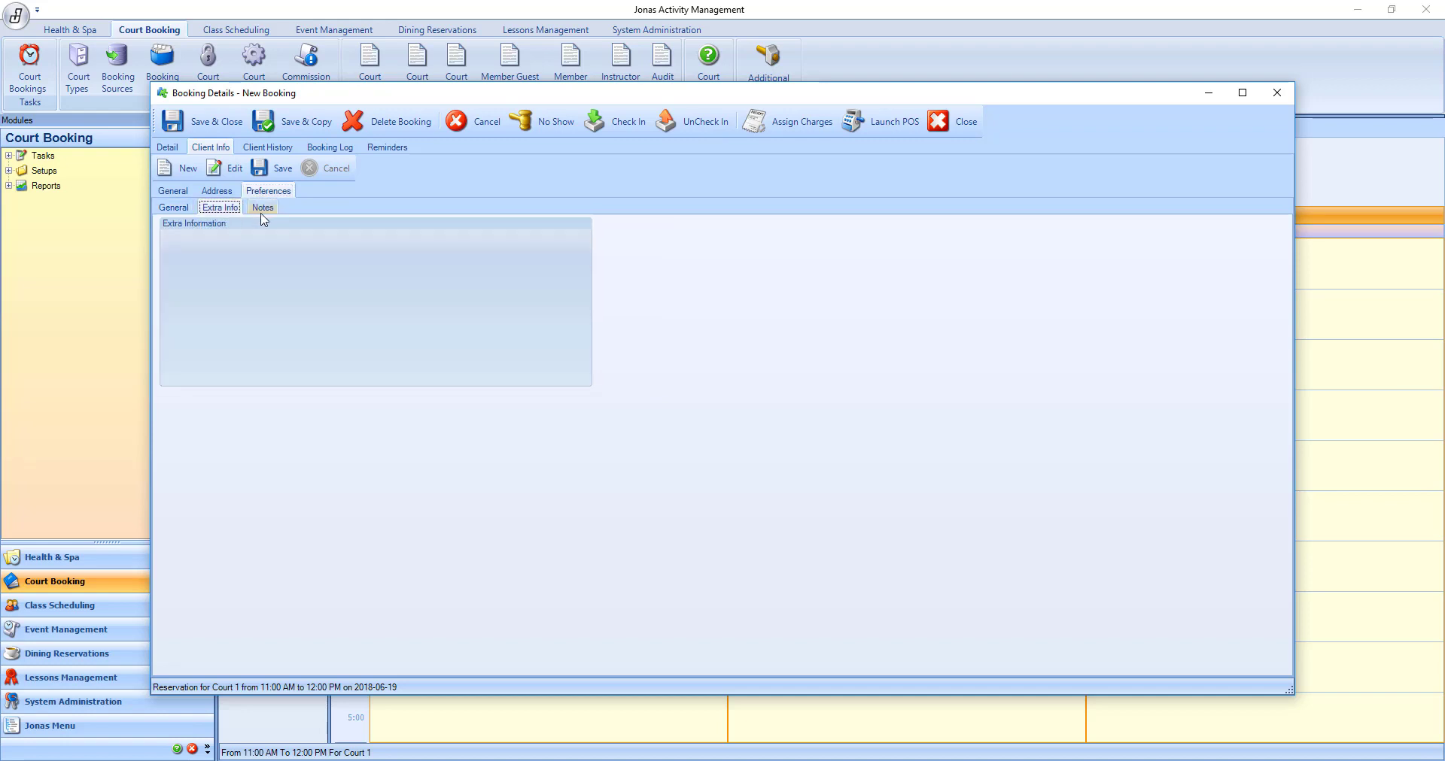
{"action": "left_click", "coordinate": [262, 208]}
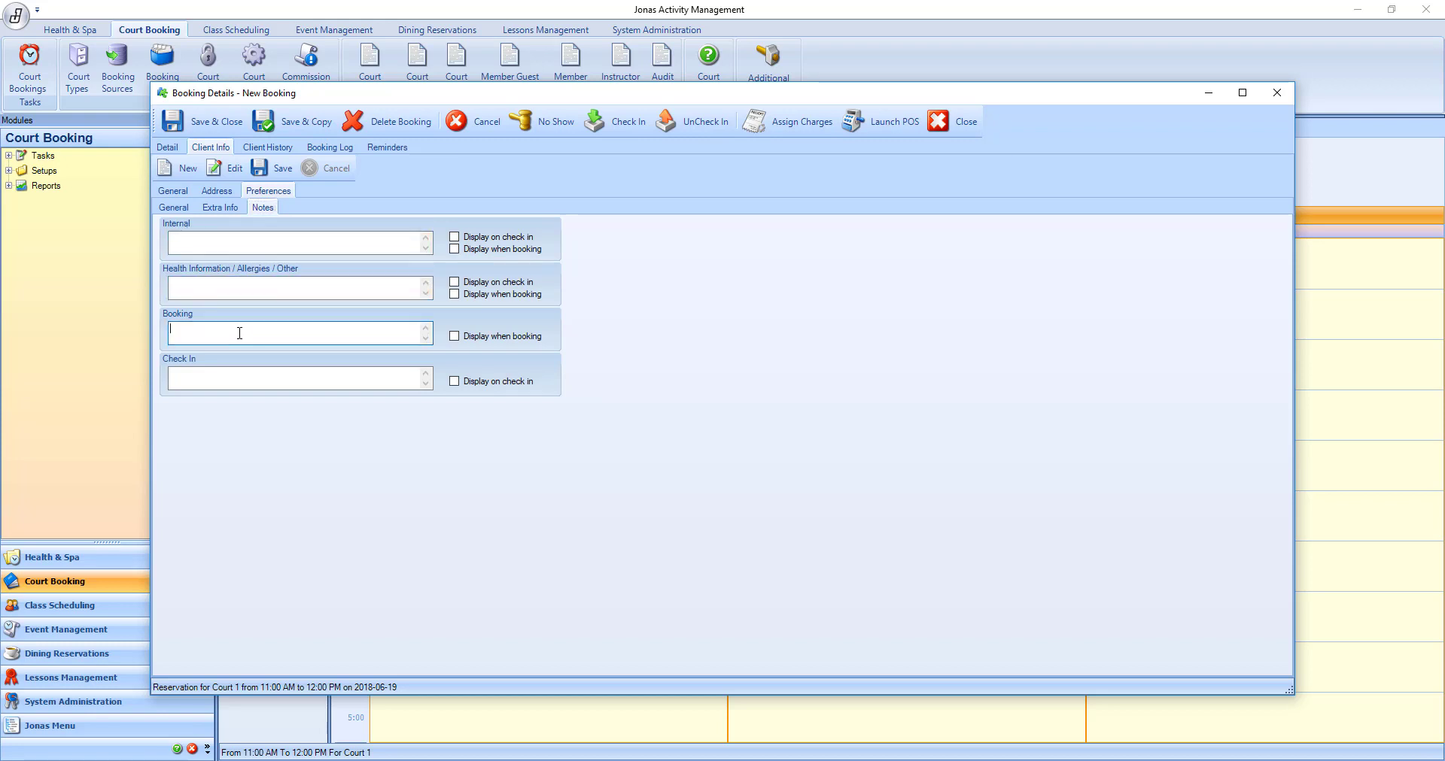
{"action": "left_click", "coordinate": [265, 378]}
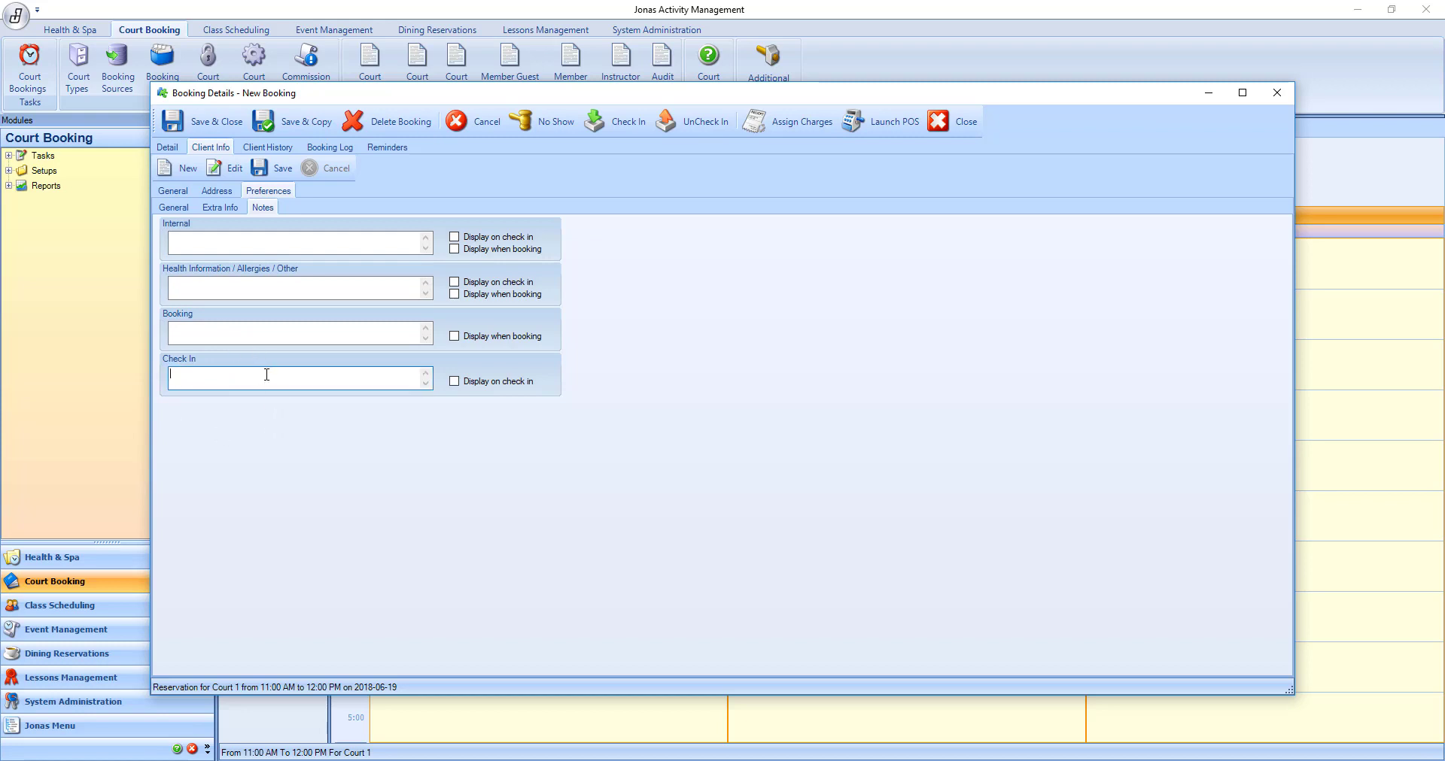
{"action": "mouse_move", "coordinate": [558, 311]}
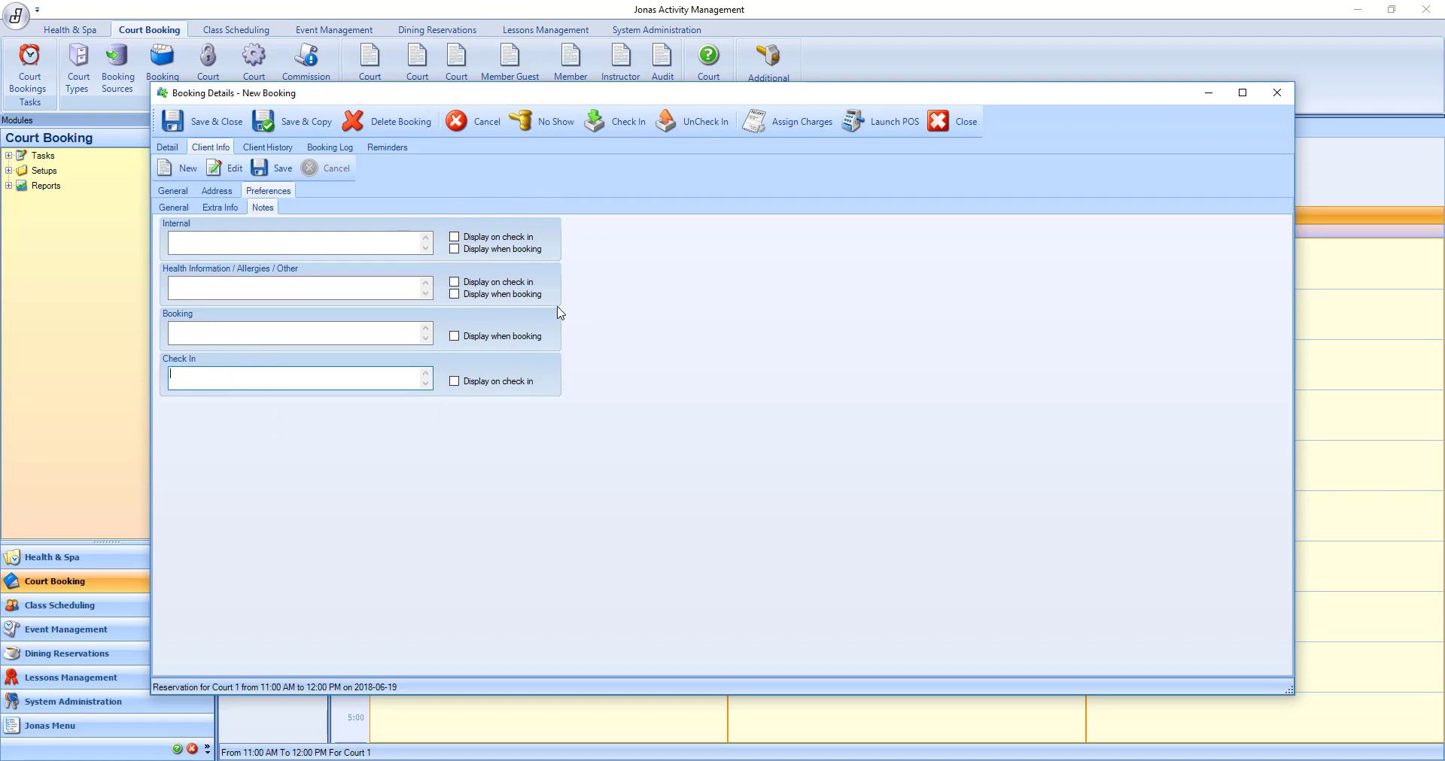
{"action": "mouse_move", "coordinate": [270, 244]}
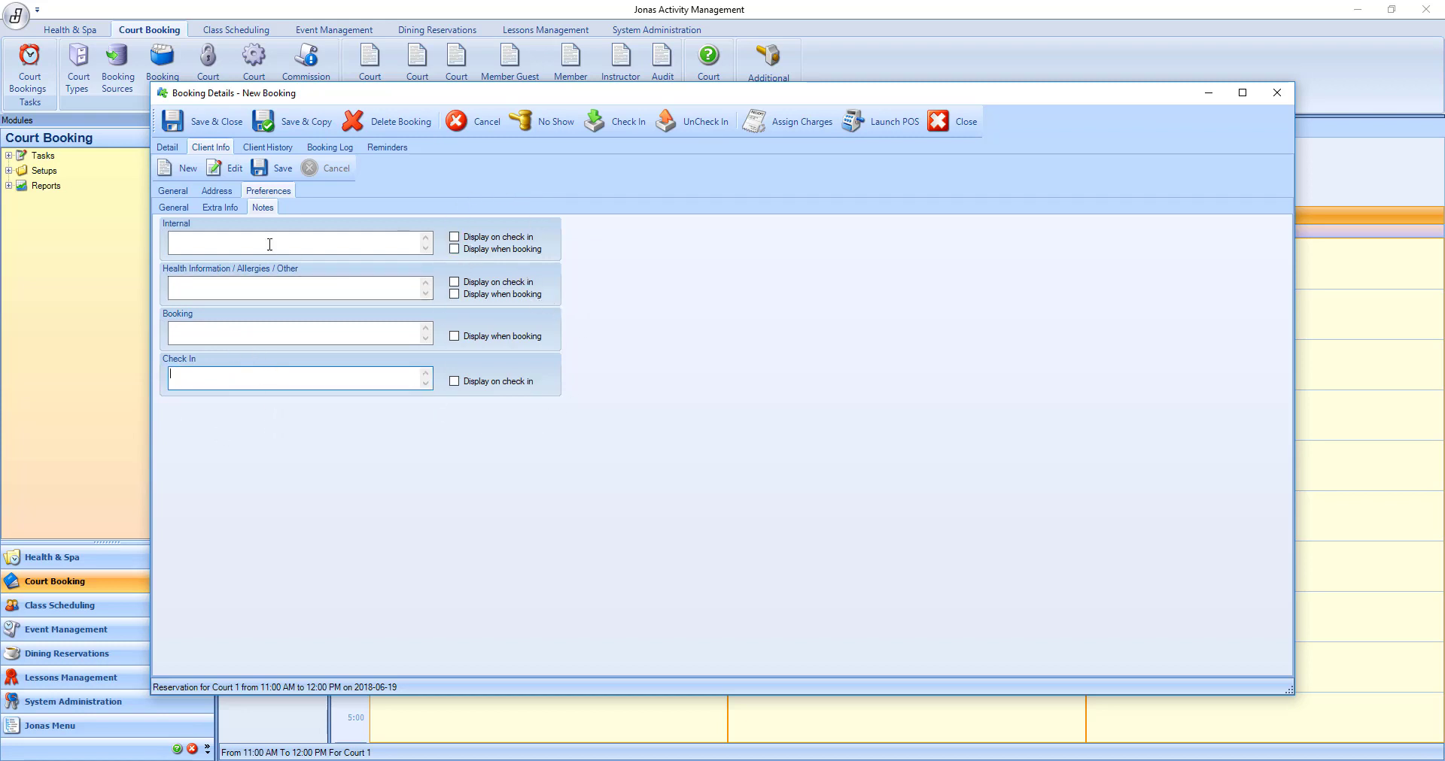
Step: Bring up the member's Client History of earlier court bookings
{"action": "left_click", "coordinate": [268, 147]}
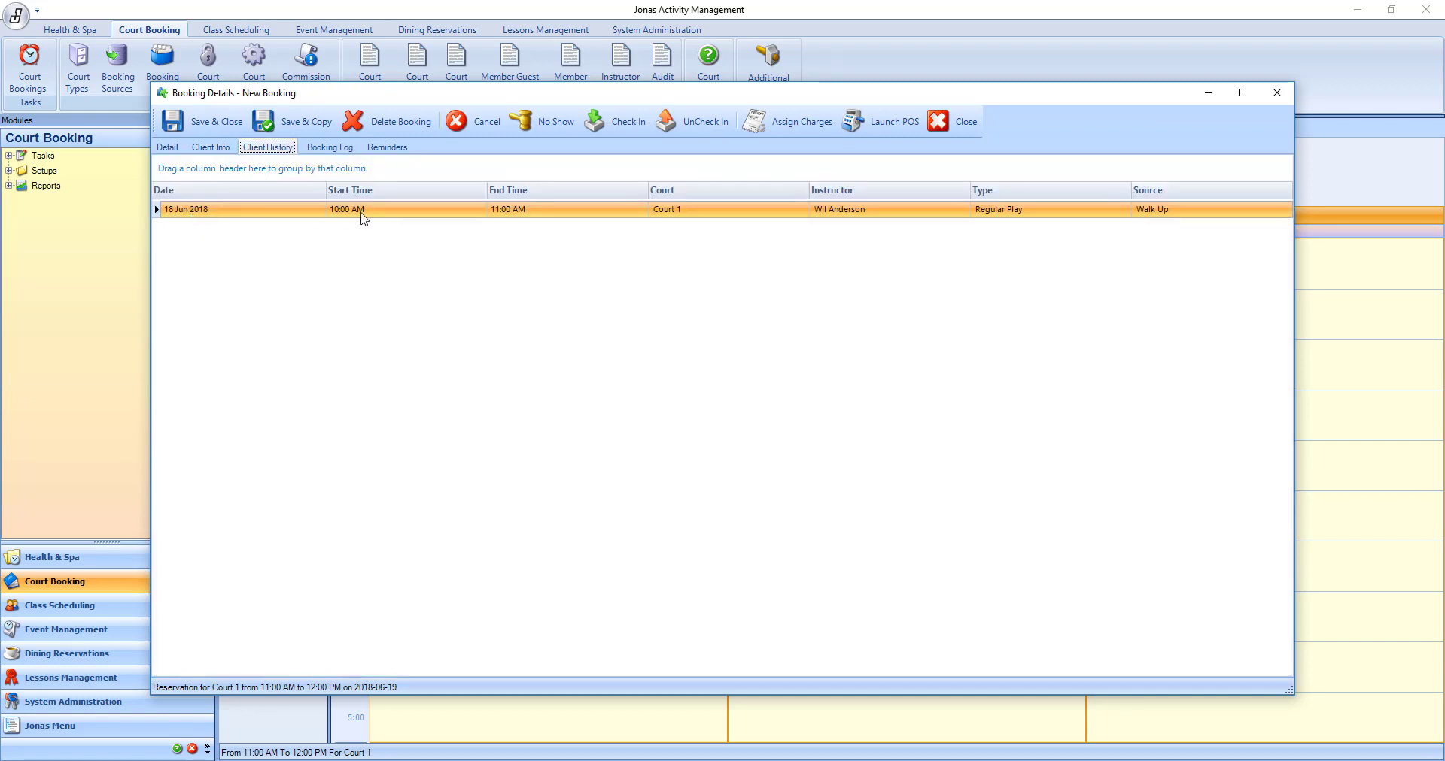
Step: Check the empty Booking Log, then return to the Detail view of the booking
{"action": "left_click", "coordinate": [330, 147]}
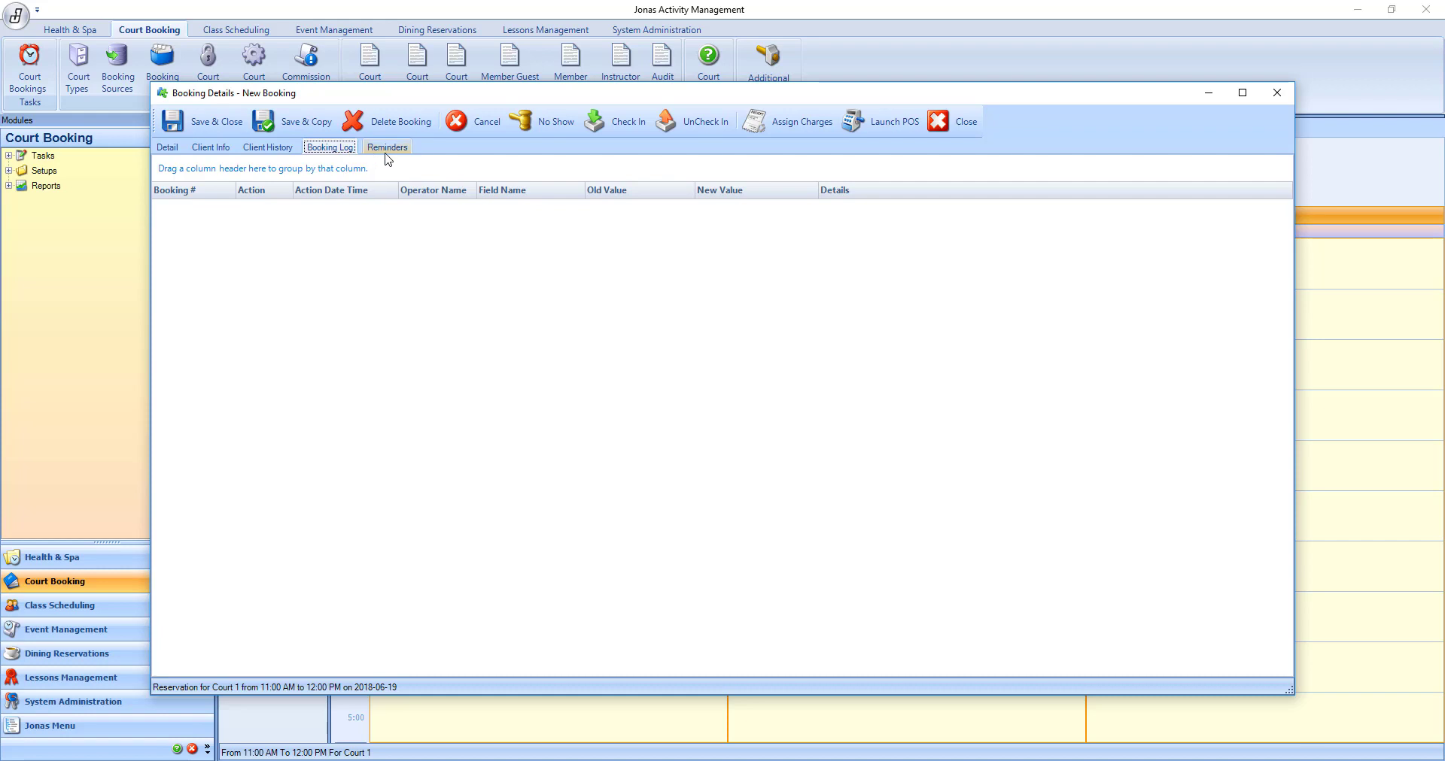
{"action": "mouse_move", "coordinate": [244, 173]}
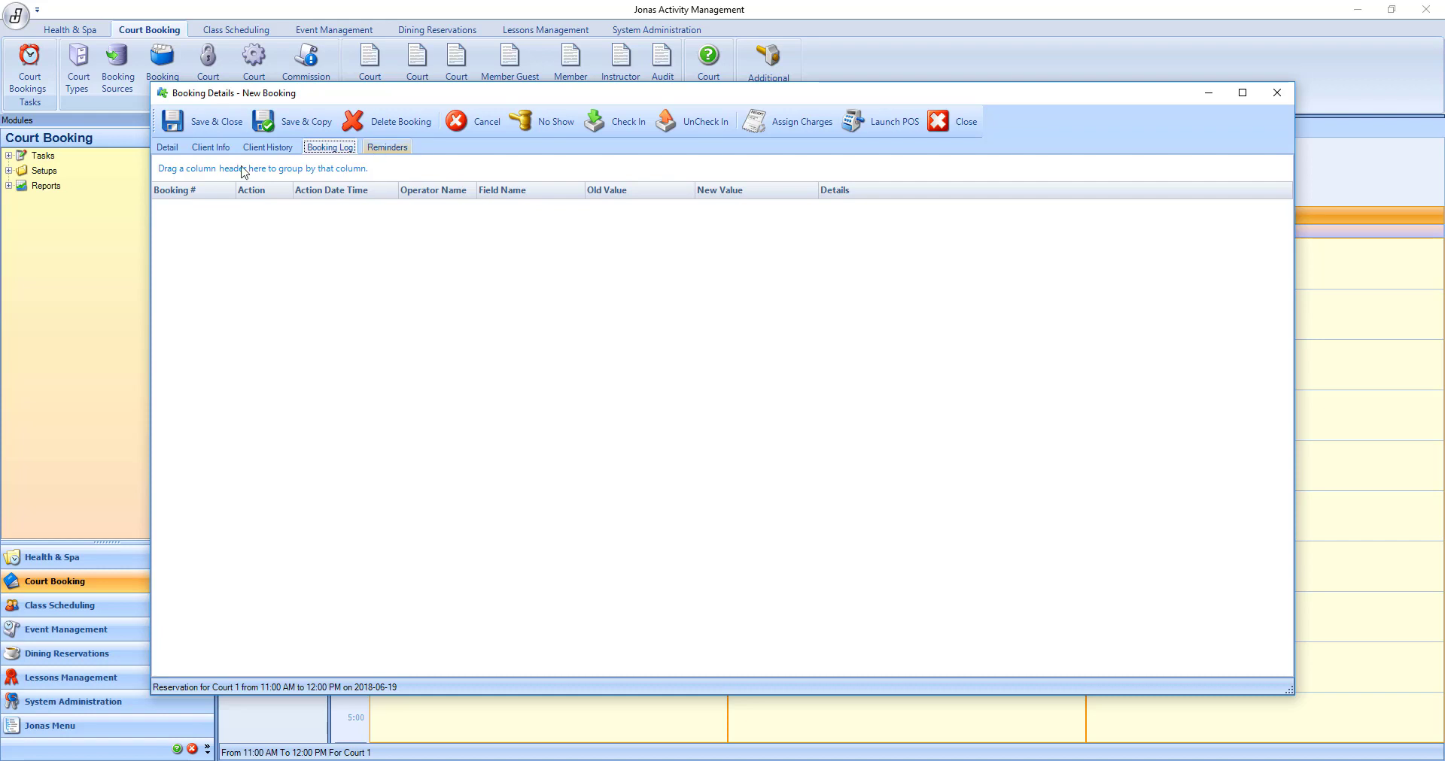
{"action": "left_click", "coordinate": [166, 148]}
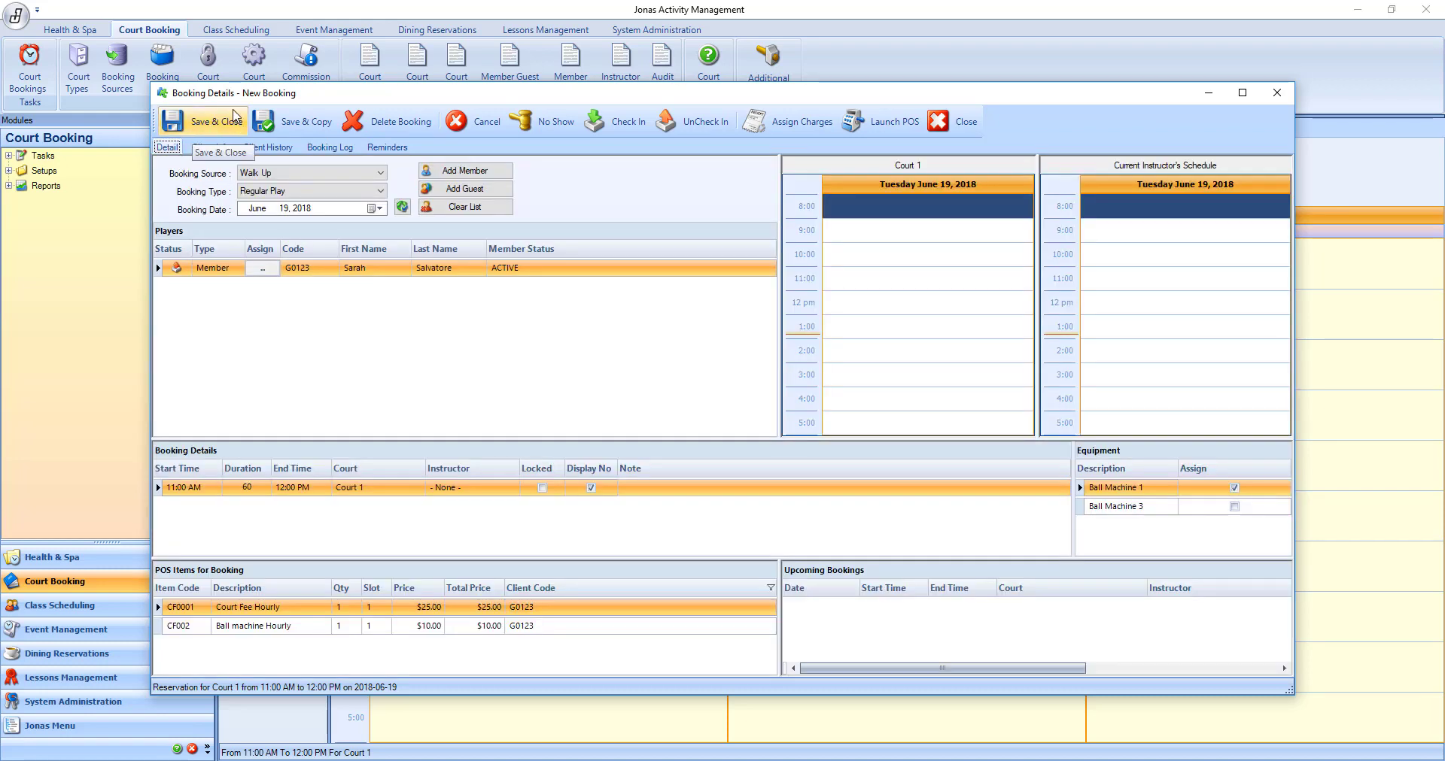
{"action": "mouse_move", "coordinate": [291, 140]}
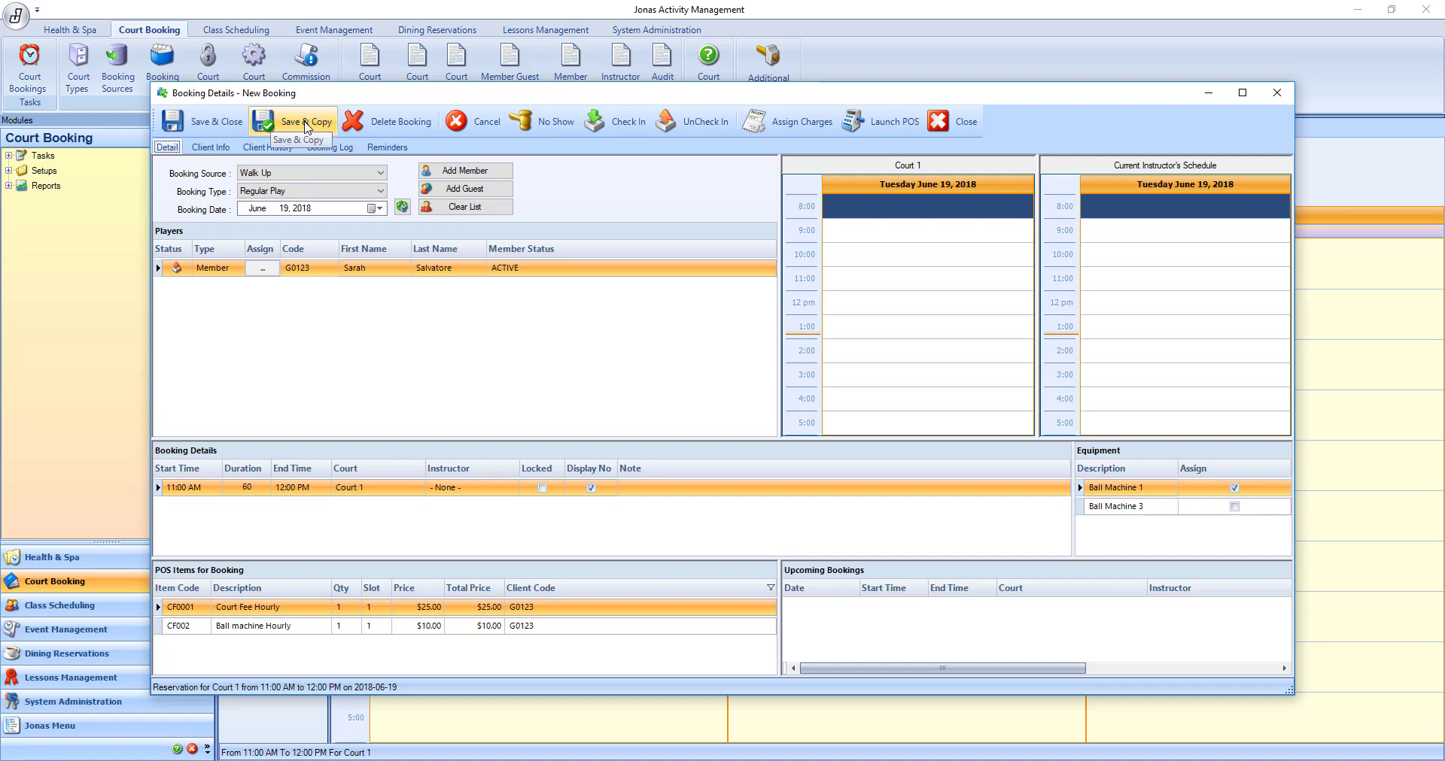
{"action": "mouse_move", "coordinate": [409, 140]}
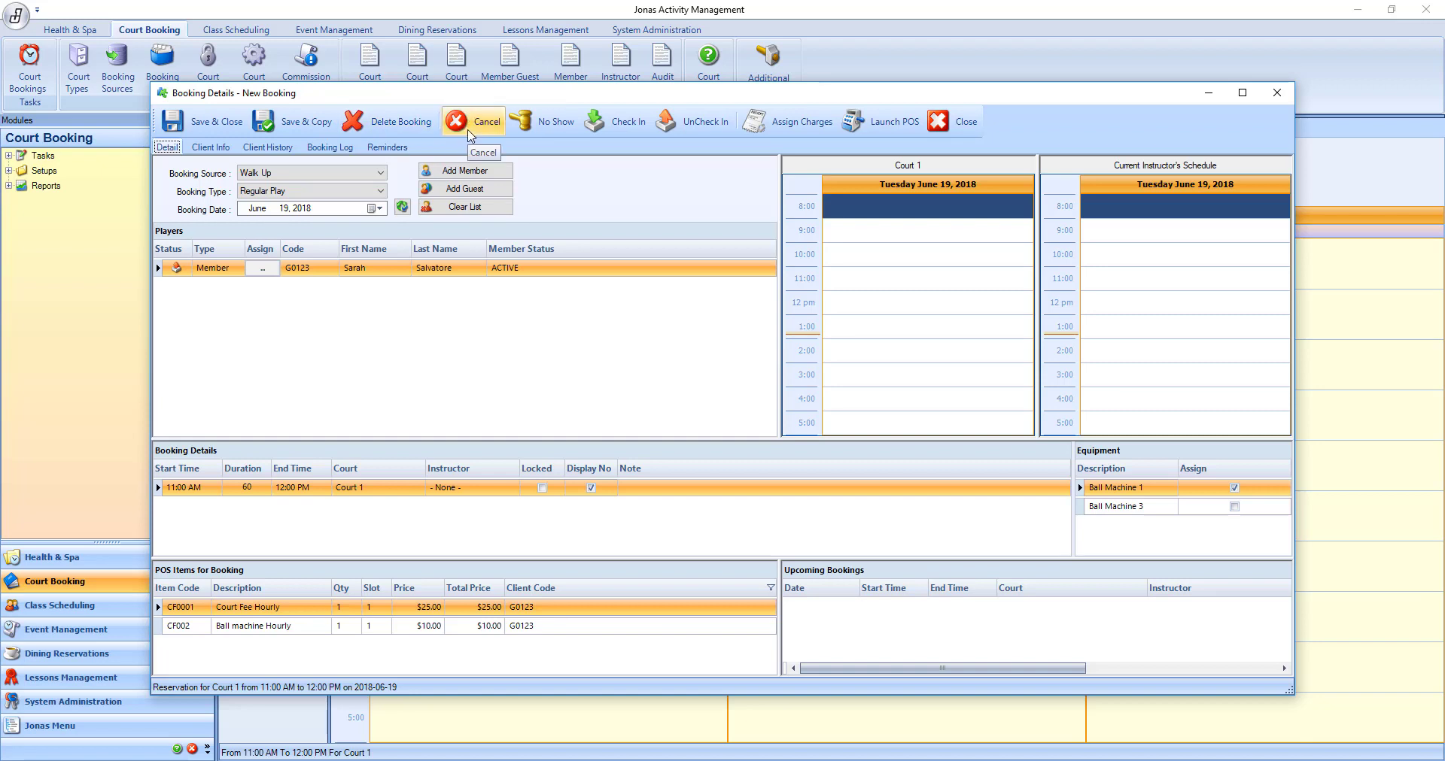
{"action": "mouse_move", "coordinate": [572, 134]}
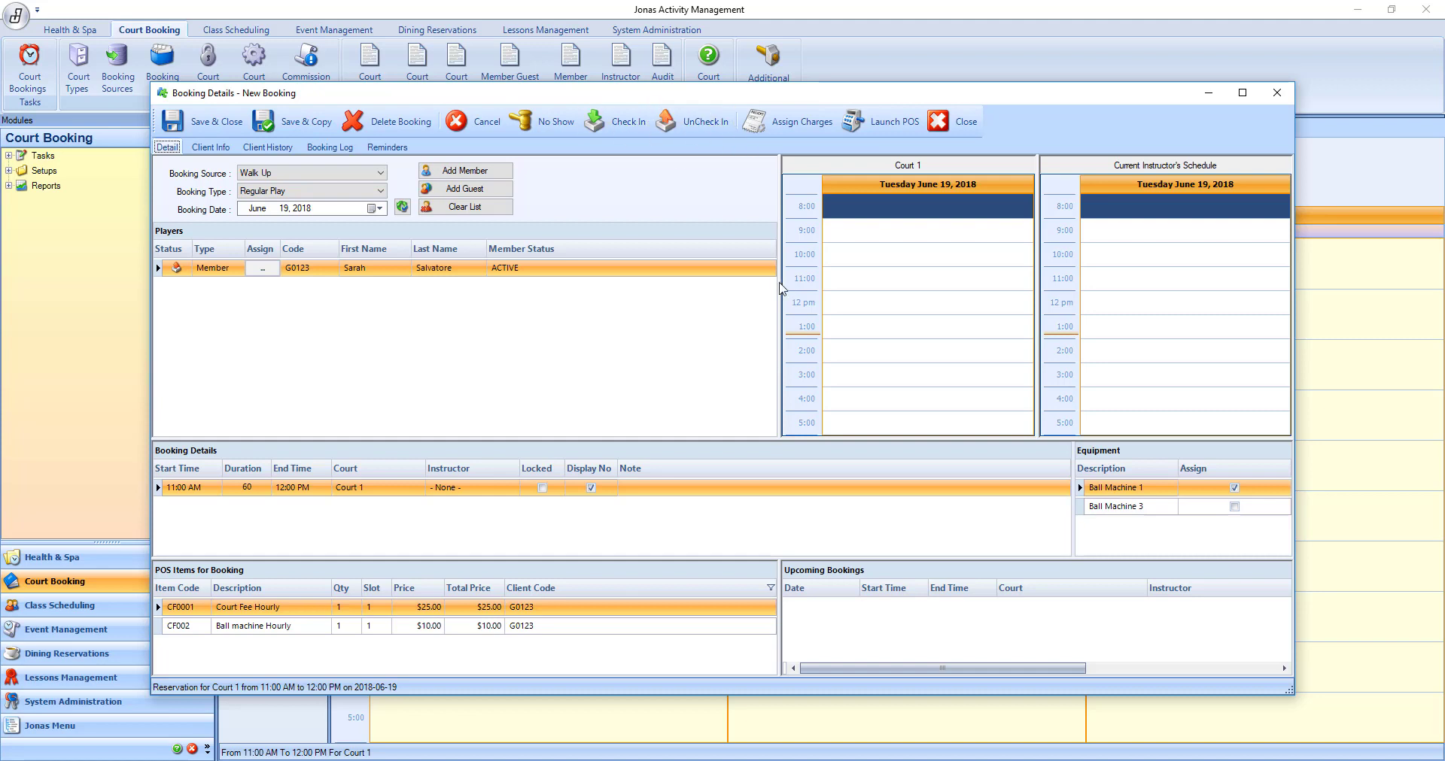
{"action": "mouse_move", "coordinate": [772, 96]}
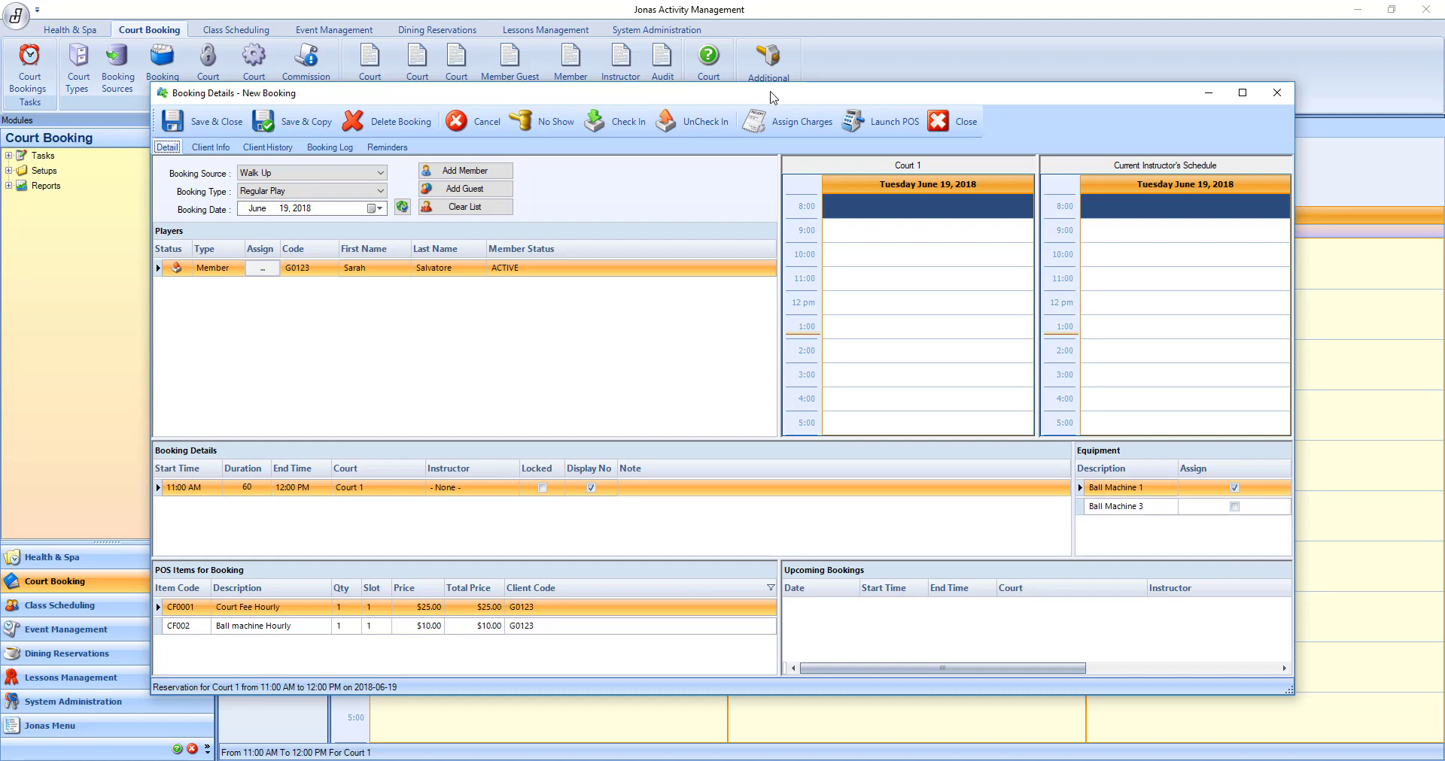
{"action": "mouse_move", "coordinate": [789, 125]}
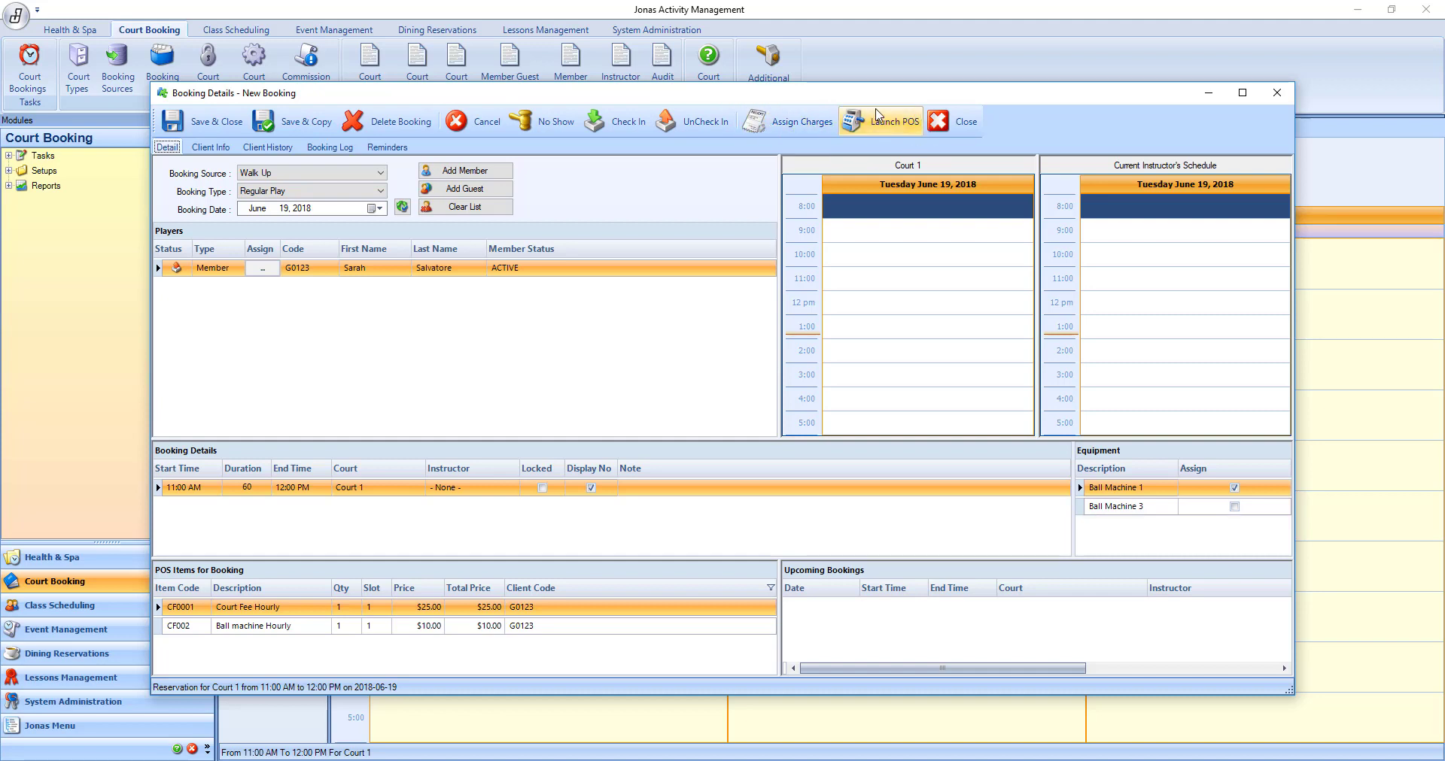
{"action": "mouse_move", "coordinate": [879, 118]}
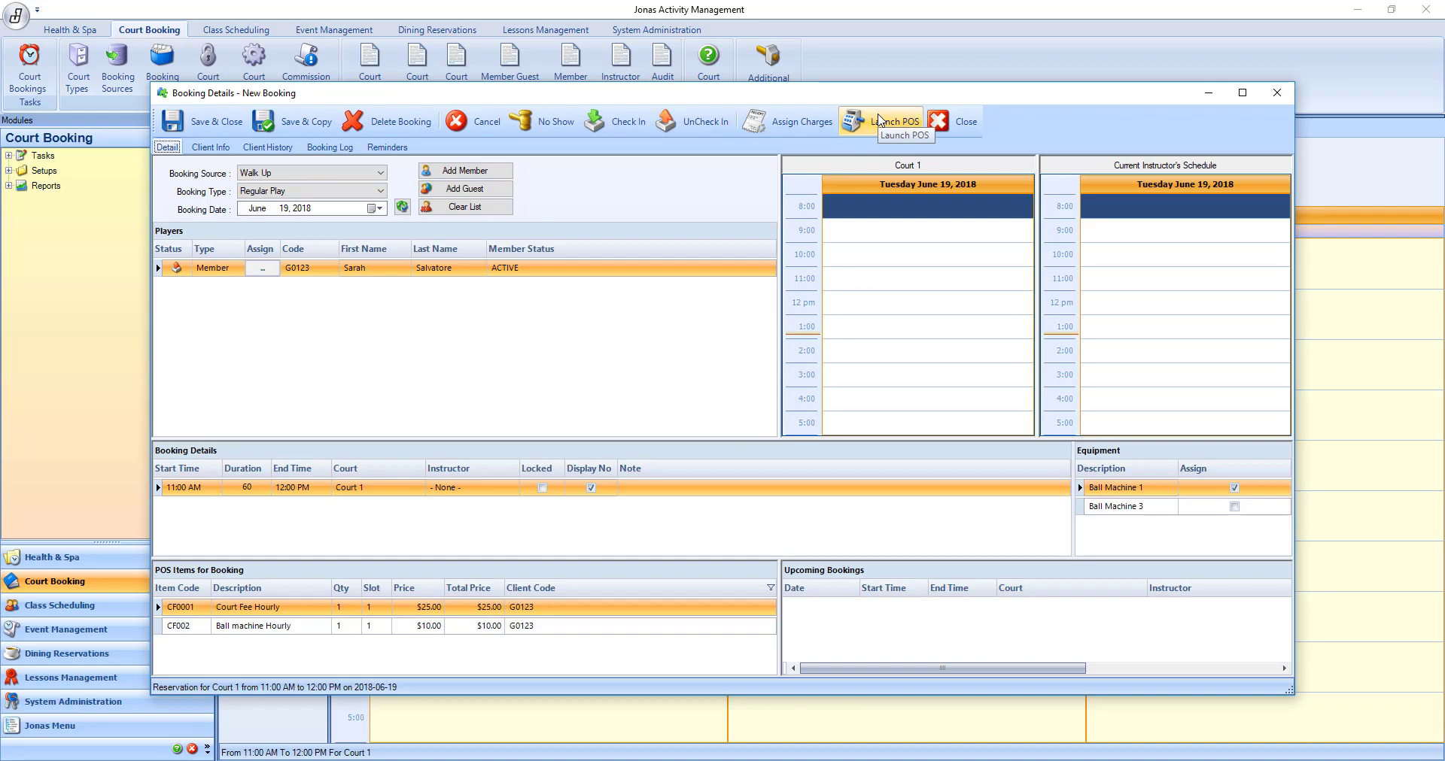